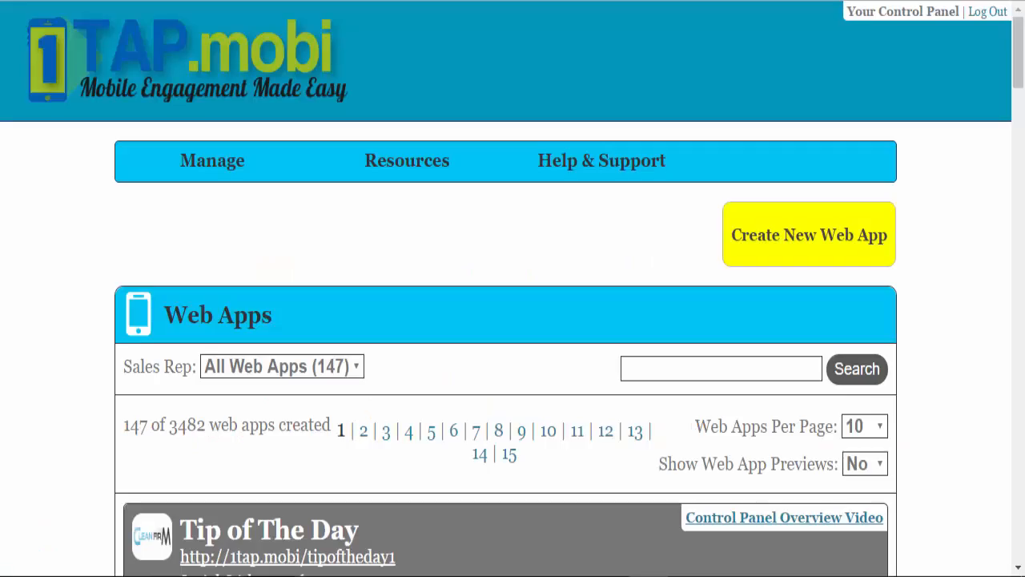
mouse_move(959, 190)
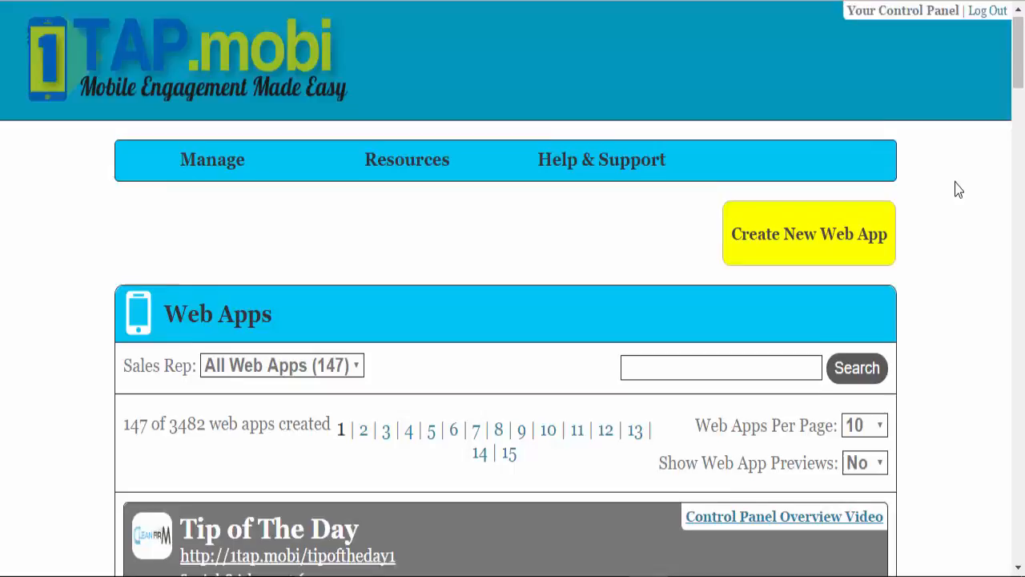
Open Tip of The Day for editing and show its Settings sections.
scroll(down, 3)
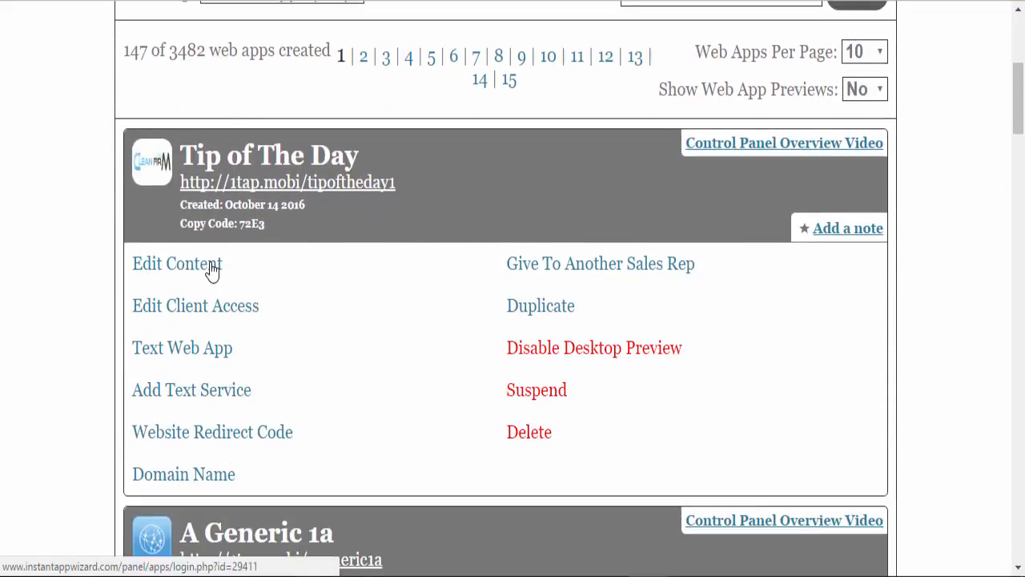
click(177, 263)
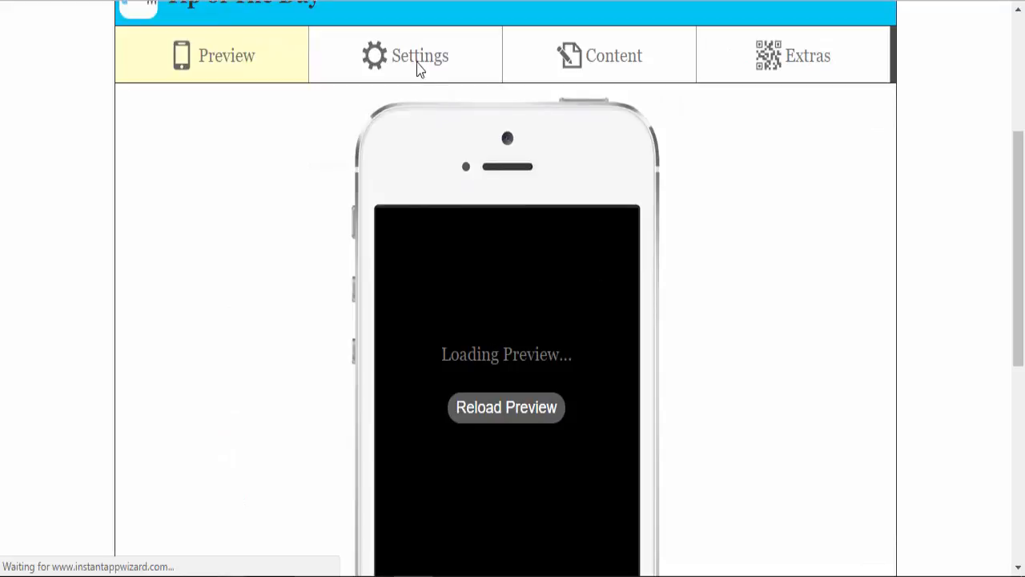
click(421, 55)
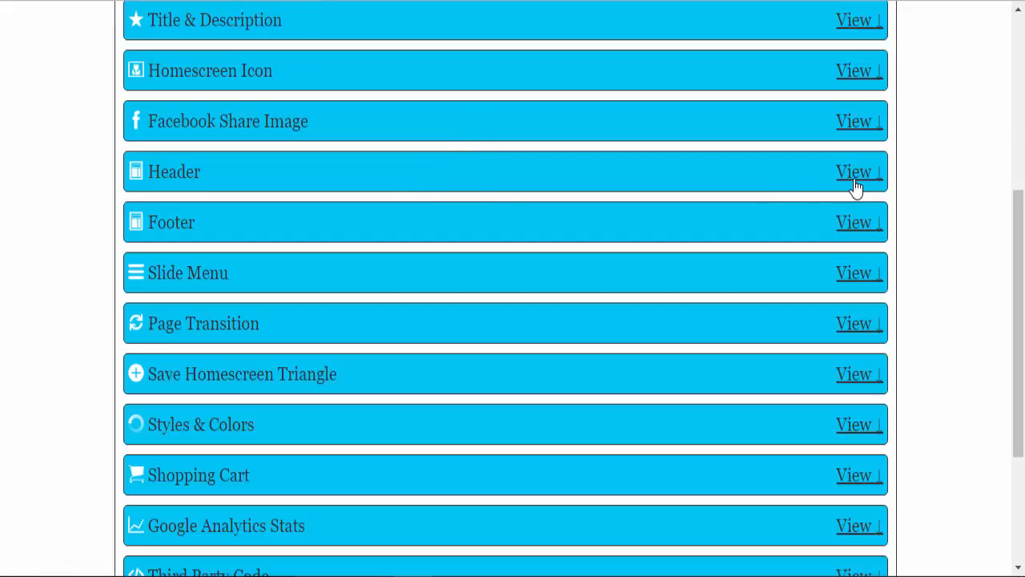
Open the Header section and expand its general settings.
click(854, 171)
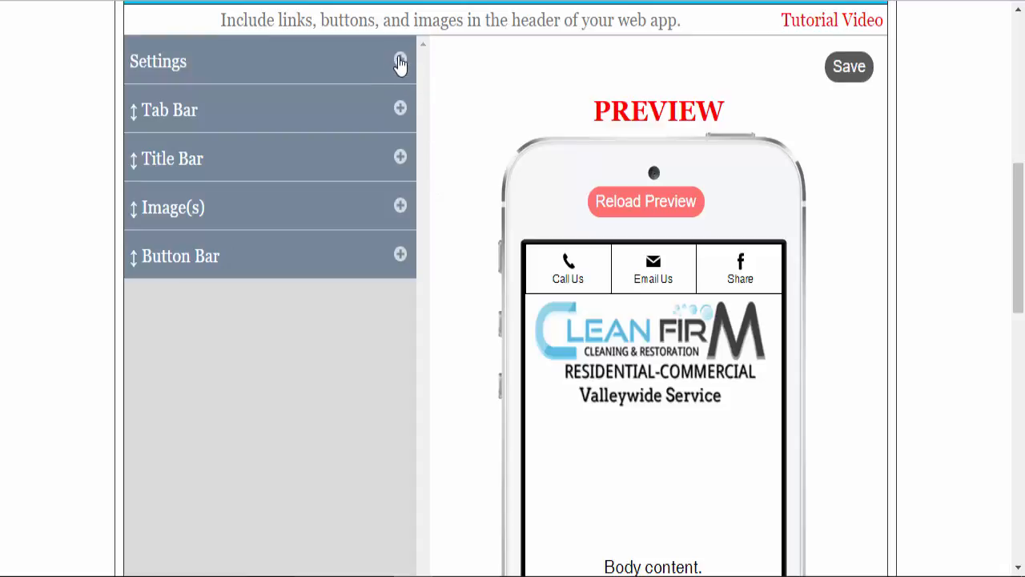
click(400, 61)
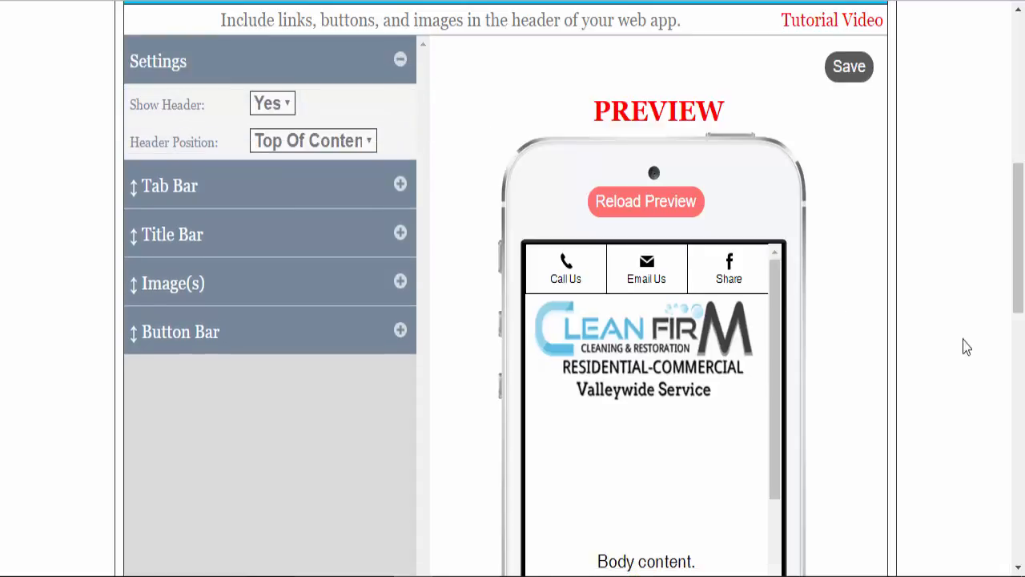
scroll(down, 3)
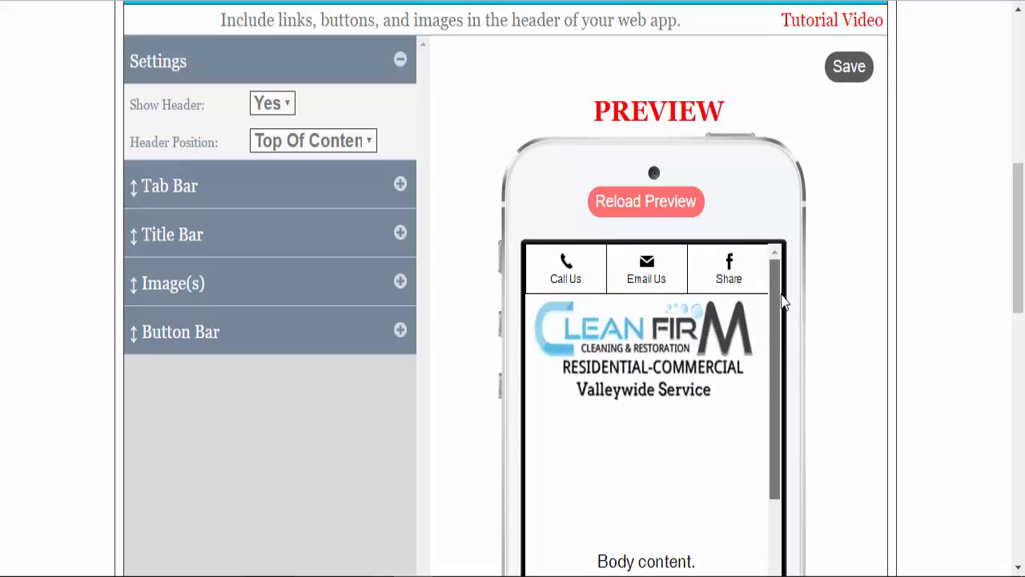
scroll(down, 3)
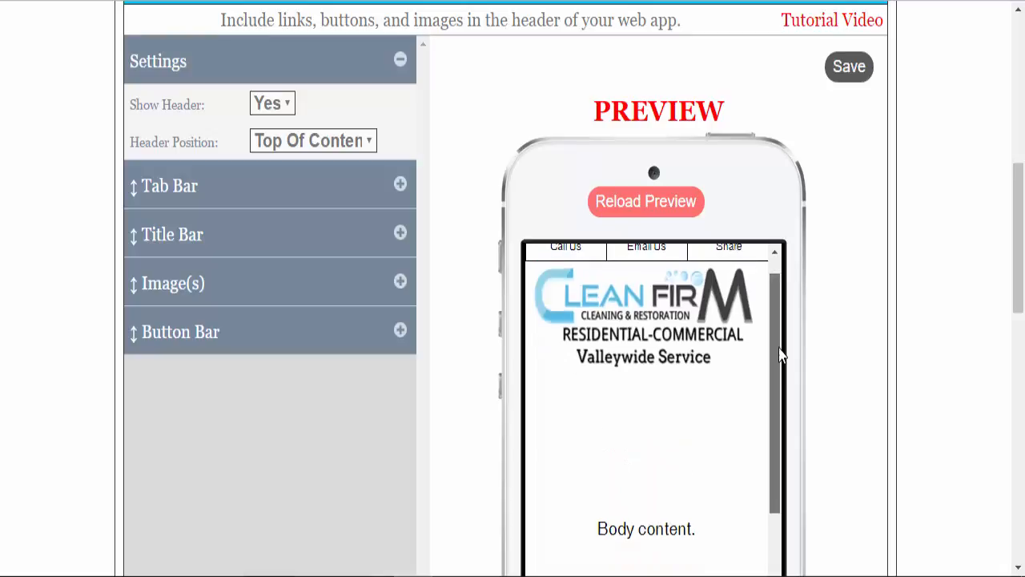
Try Header Position Top Of Screen, then revert to Top Of Content.
click(312, 140)
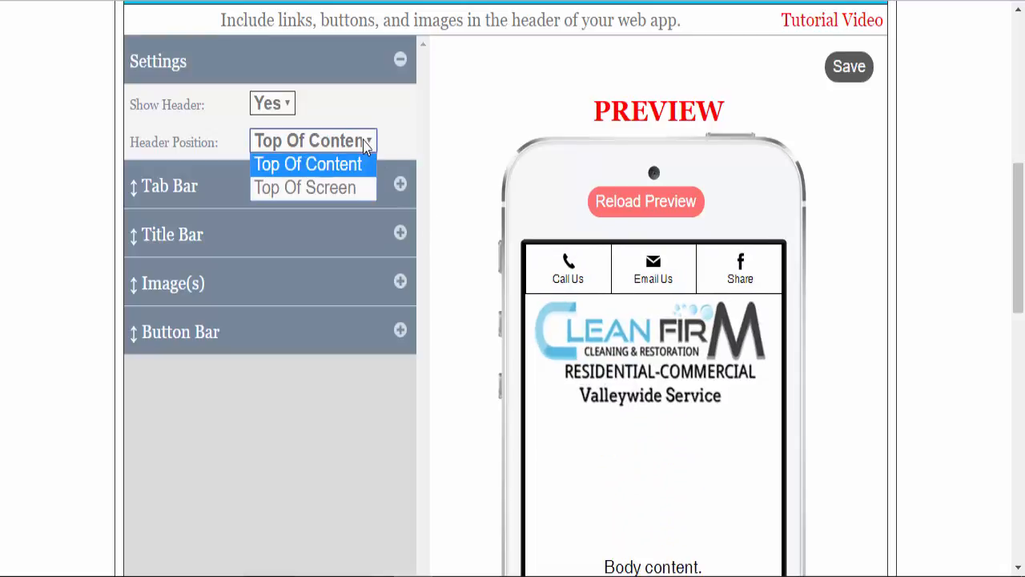
click(304, 187)
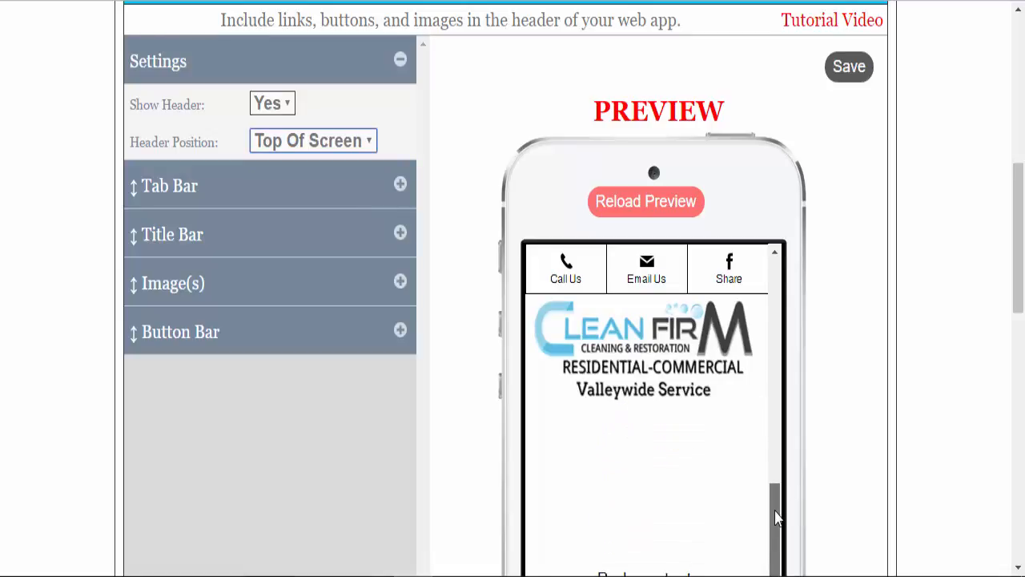
click(312, 141)
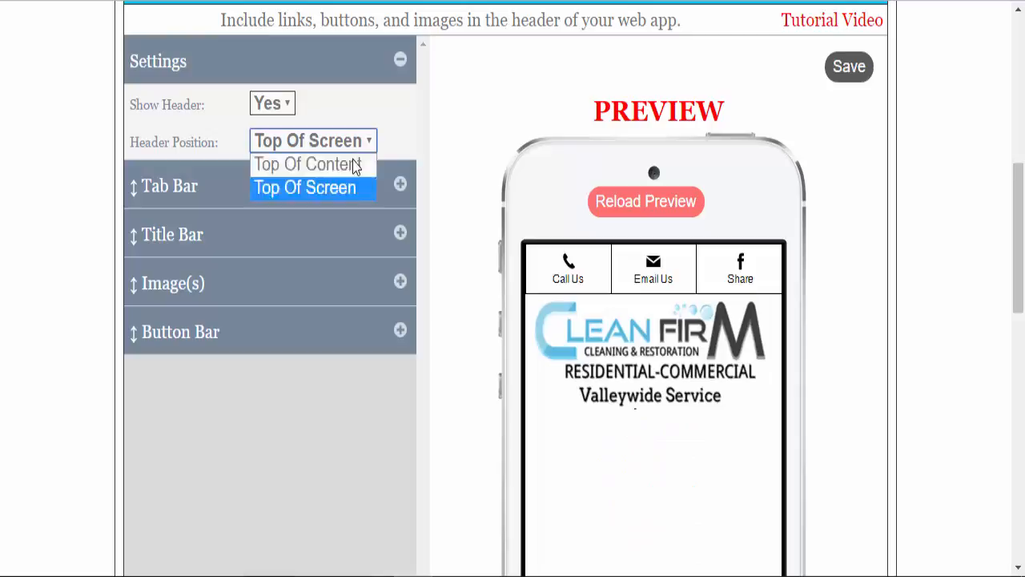
click(304, 164)
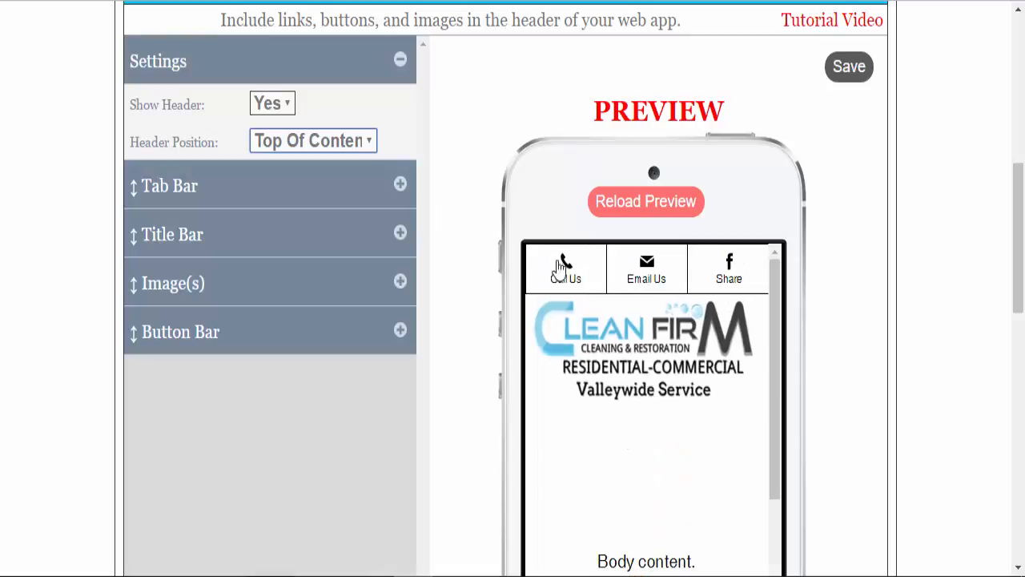
mouse_move(647, 268)
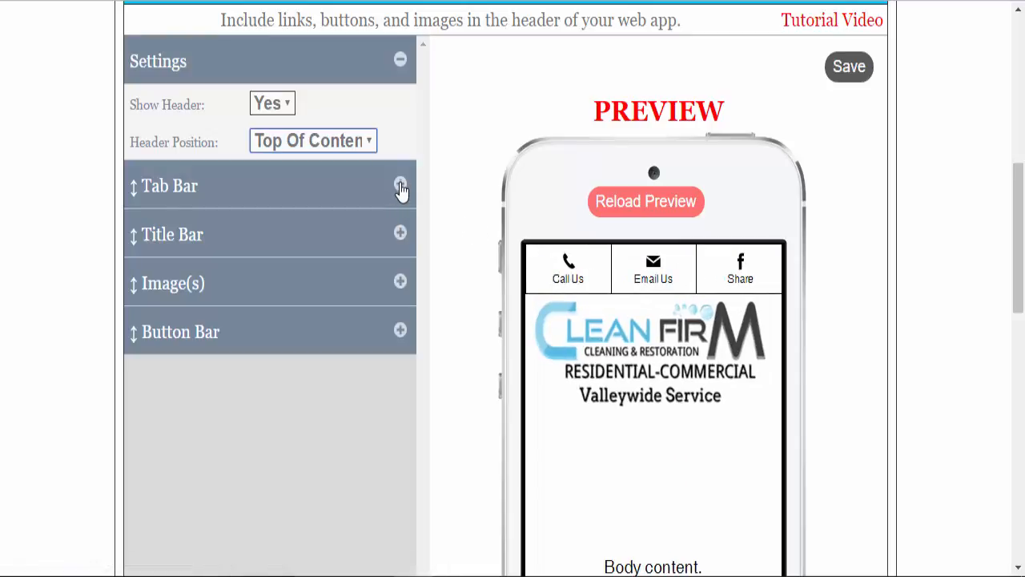
Expand the Tab Bar and inspect the Call Us and Email Us tabs.
click(401, 186)
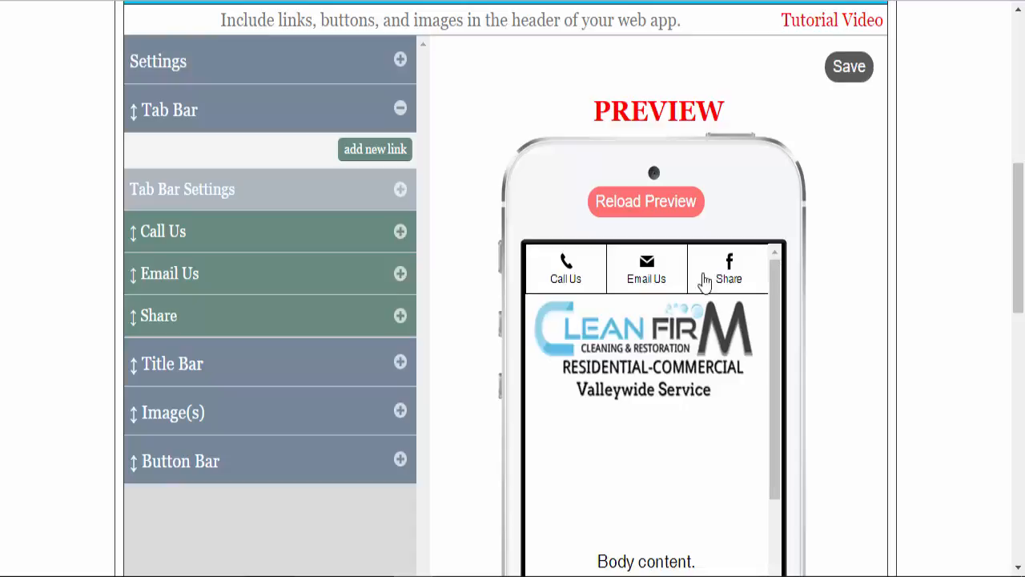
click(400, 231)
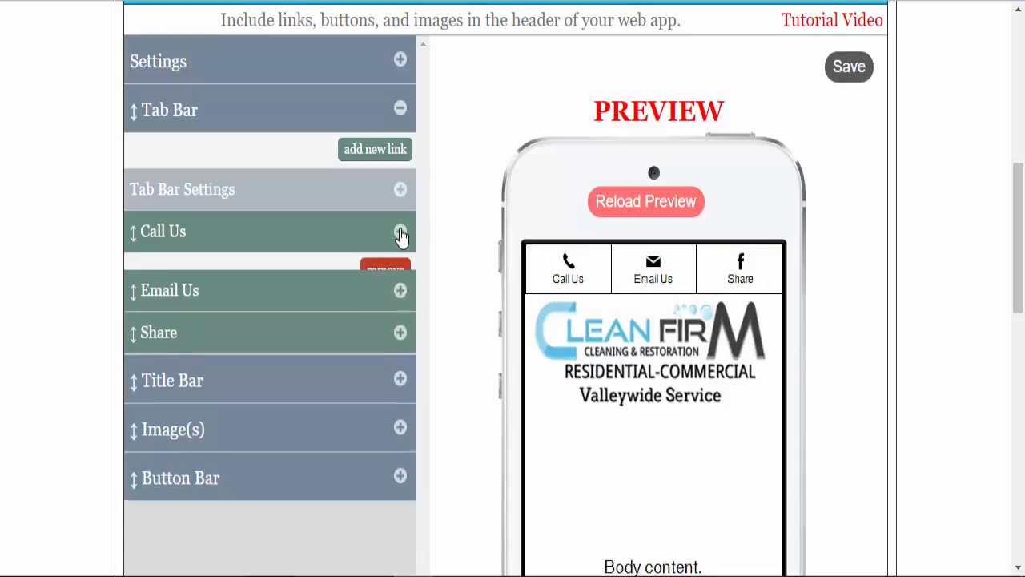
click(400, 232)
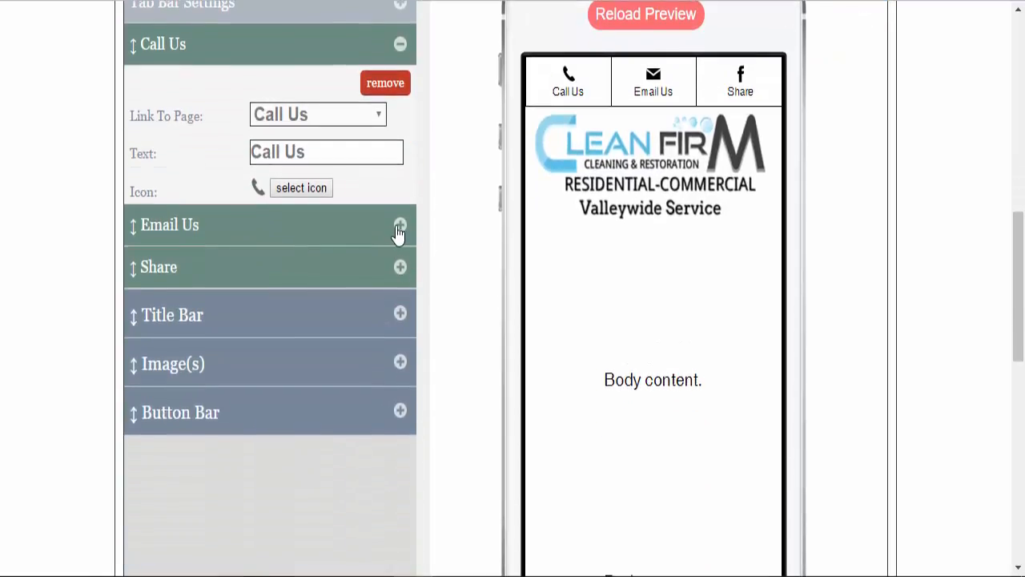
click(400, 225)
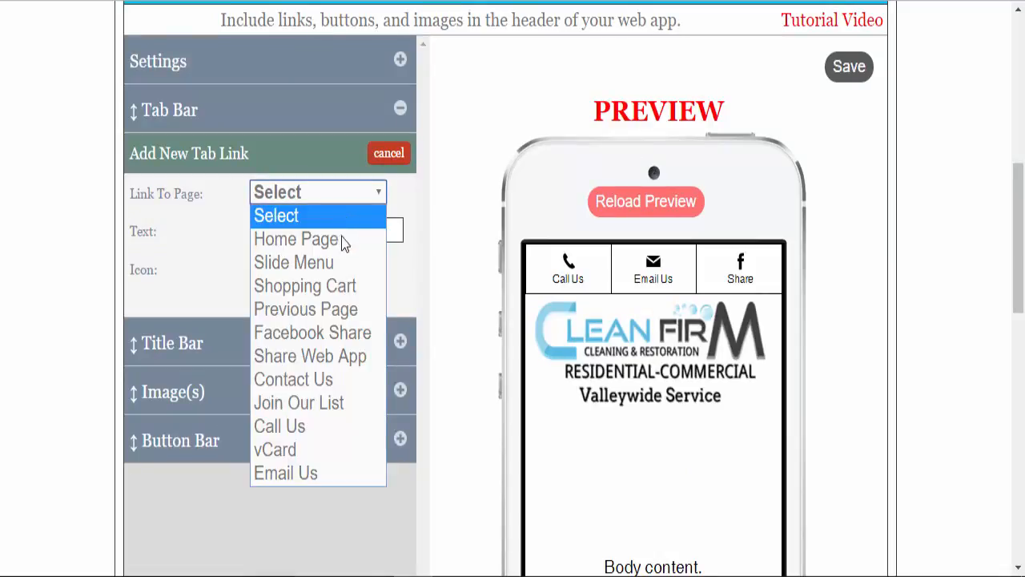
Add a Menu tab linked to Slide Menu, remove it, then expand Title Bar settings.
click(294, 262)
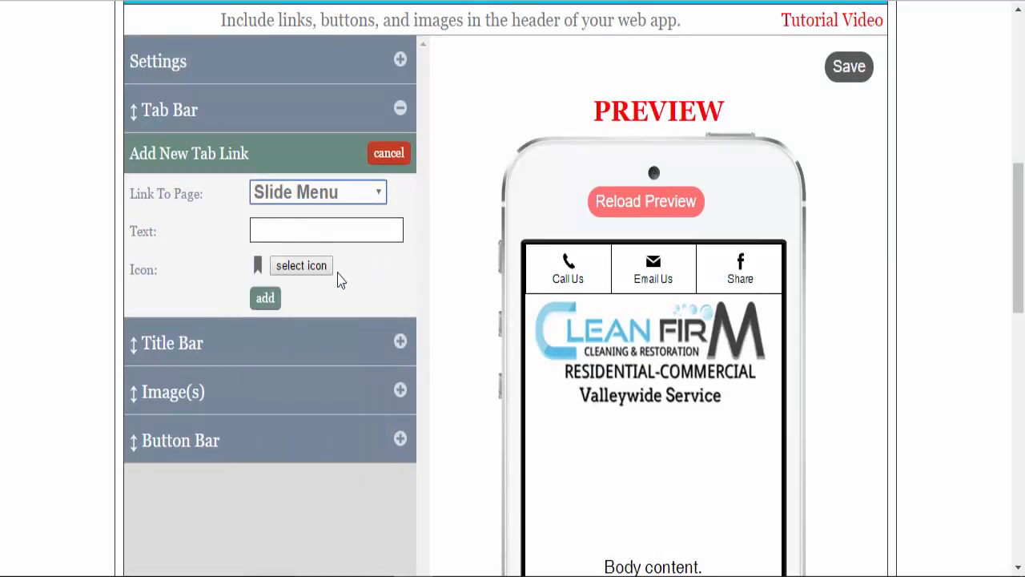
click(265, 298)
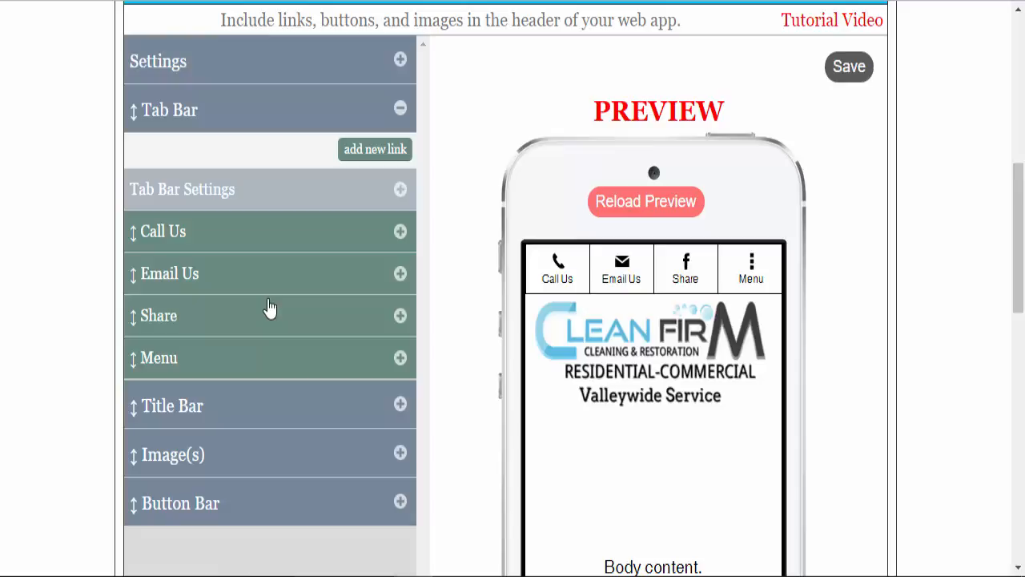
mouse_move(209, 349)
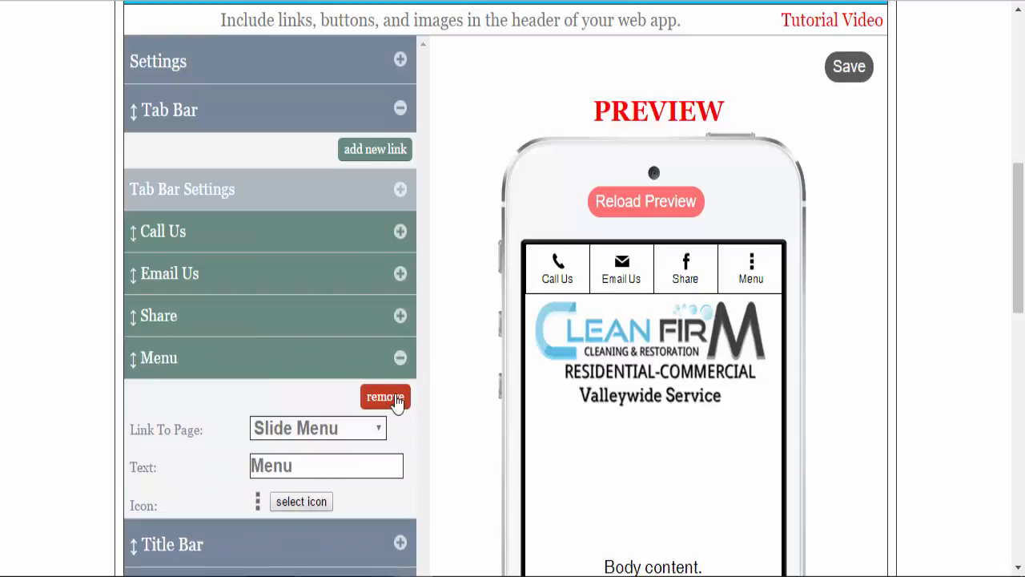
click(386, 396)
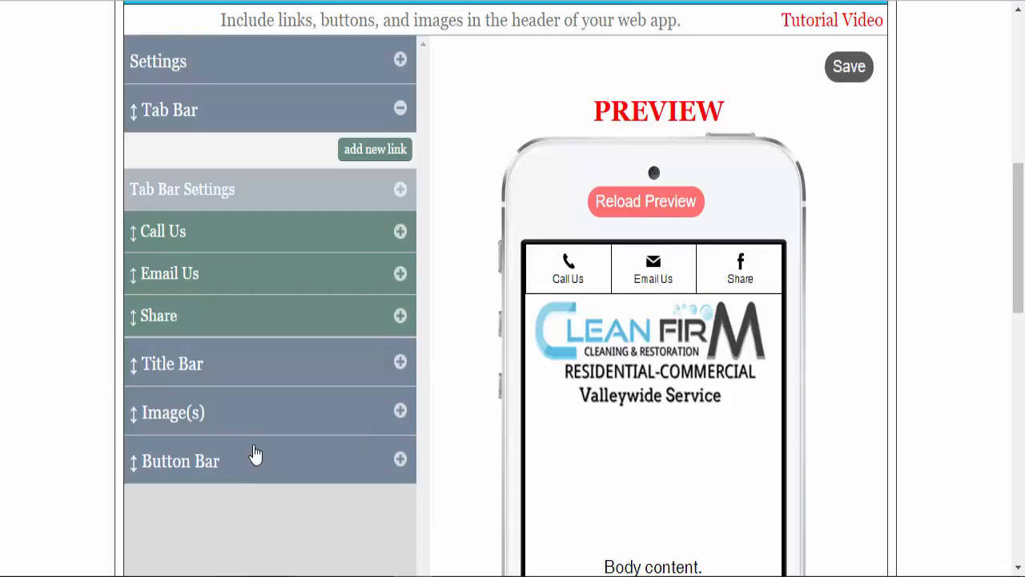
click(400, 110)
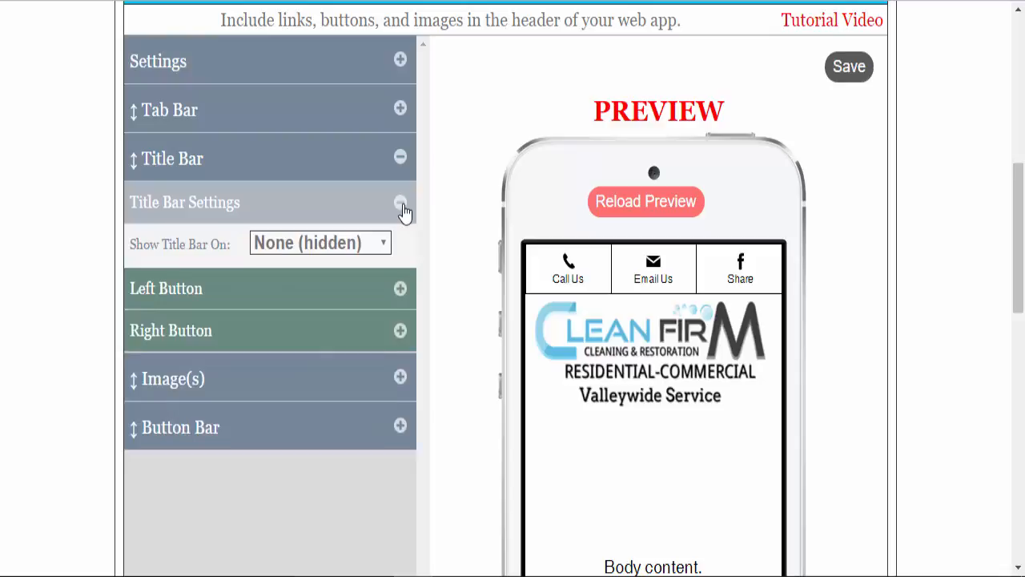
Set the title bar to show on all pages with its buttons hidden.
click(319, 242)
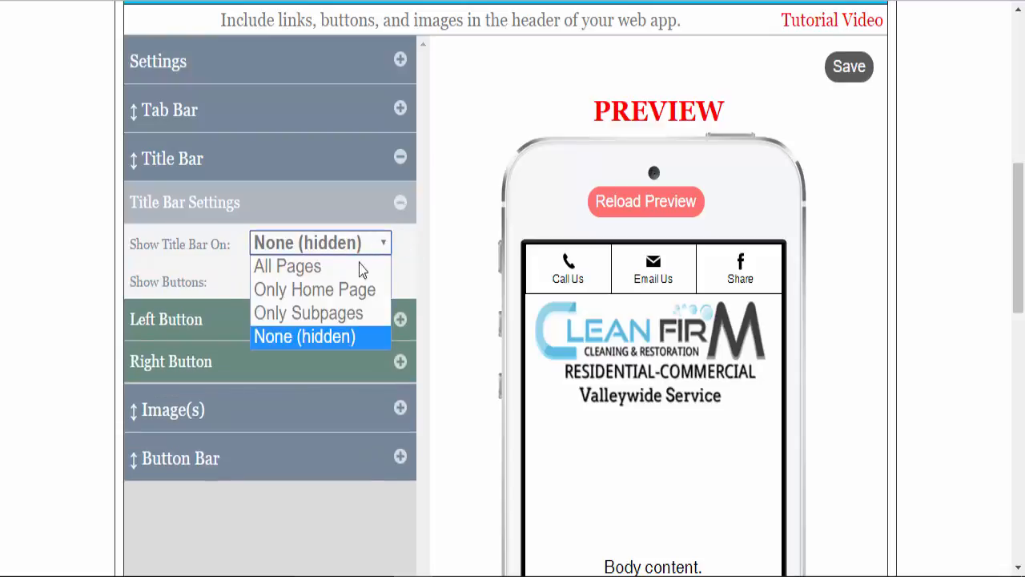
click(286, 266)
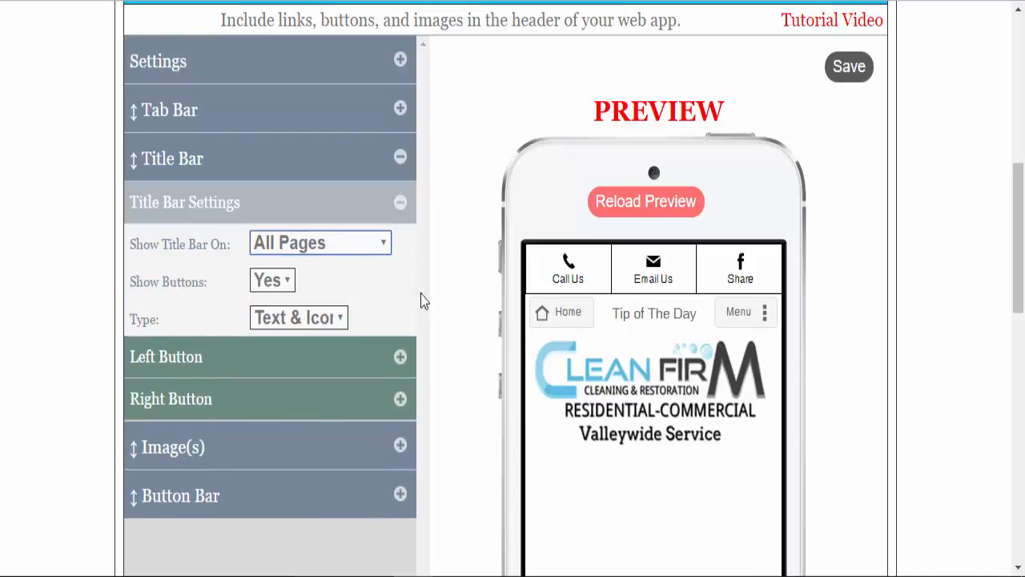
click(272, 280)
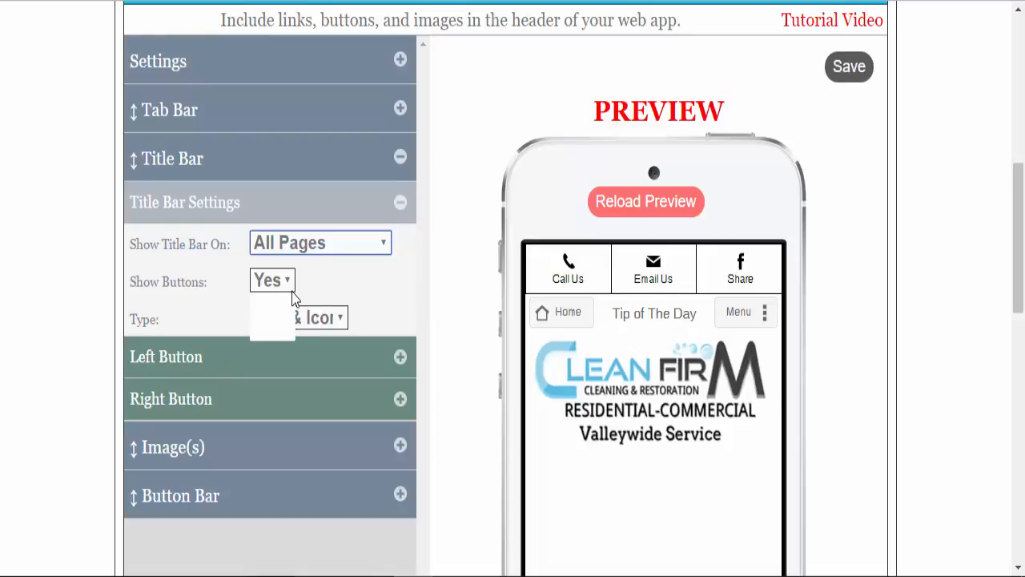
click(268, 280)
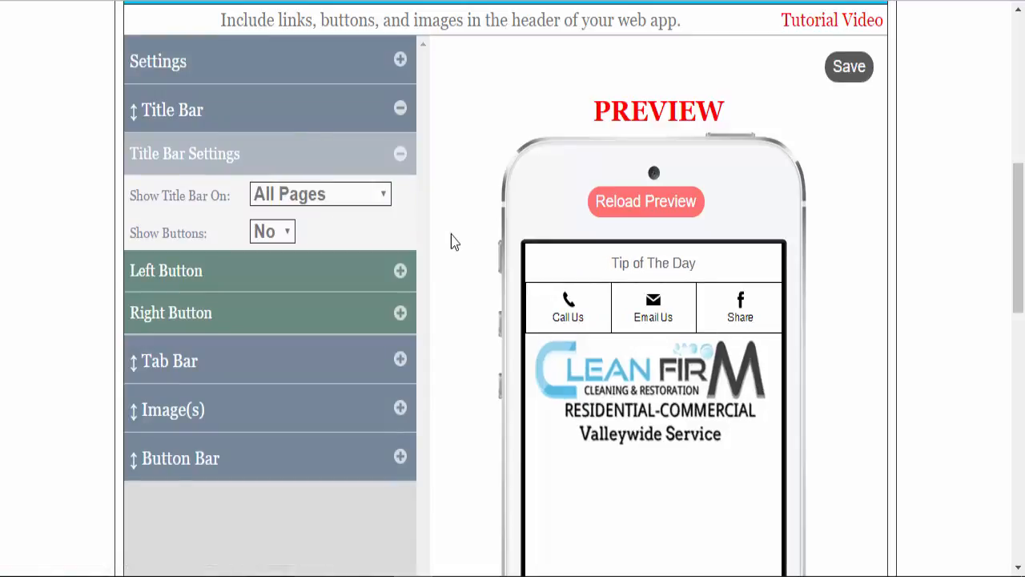
mouse_move(471, 263)
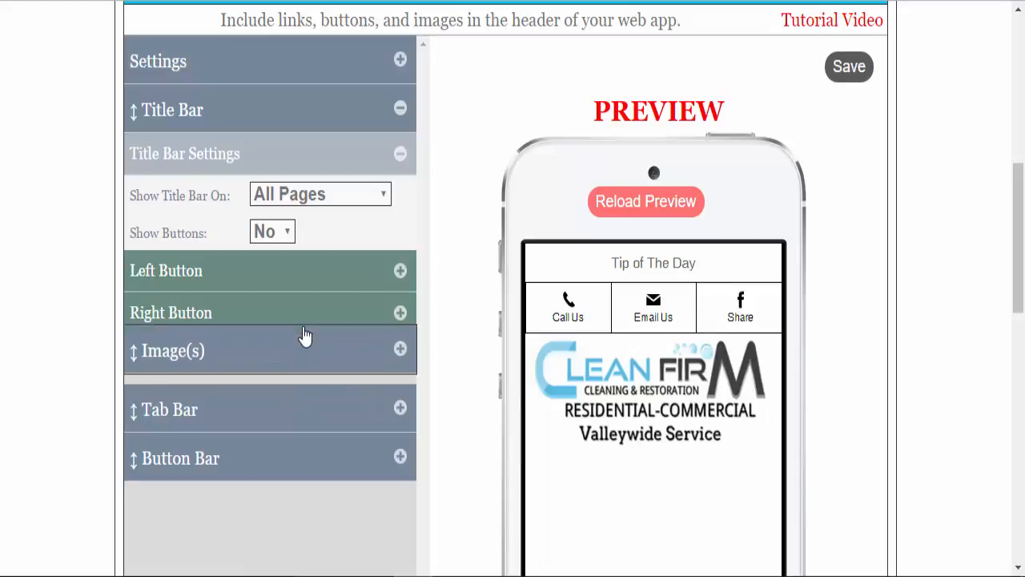
Set 'Show Title Bar On' to None so the title bar is hidden.
scroll(down, 3)
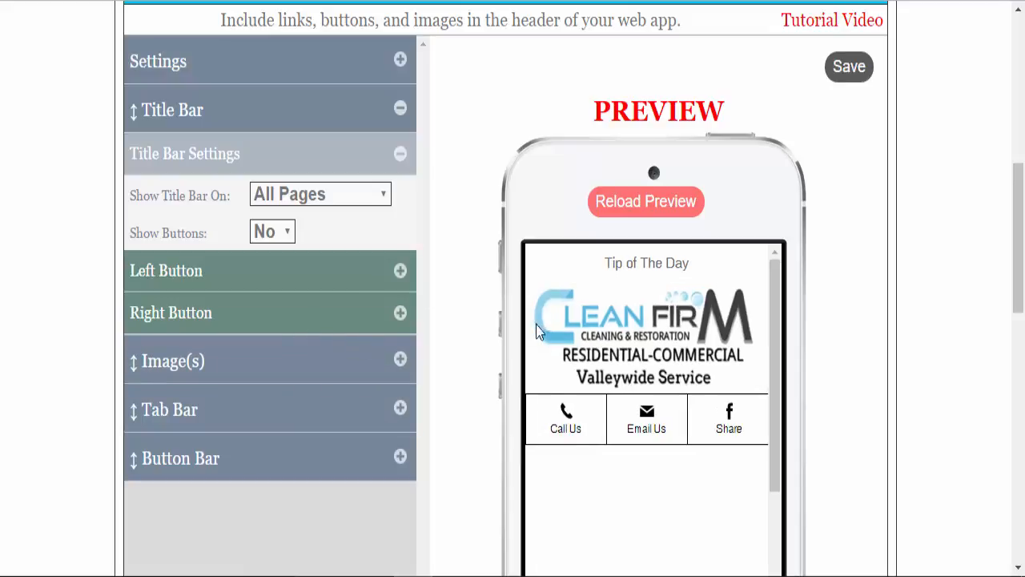
mouse_move(625, 321)
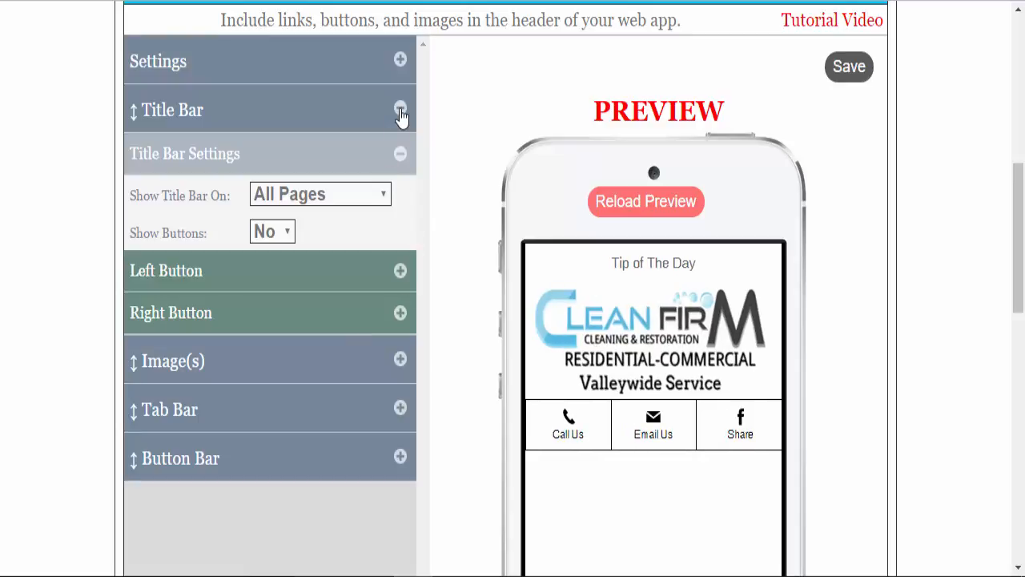
click(400, 109)
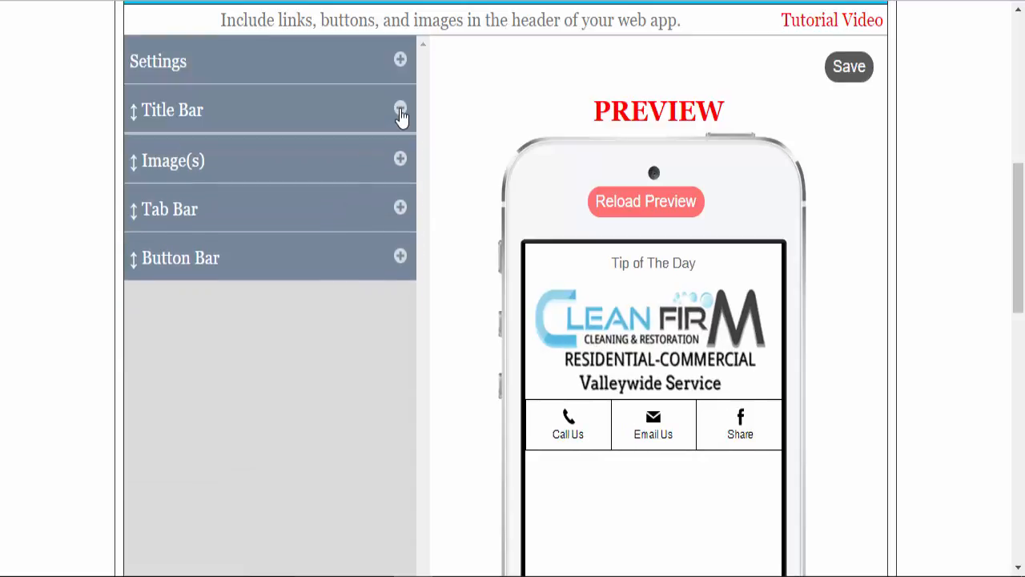
click(400, 110)
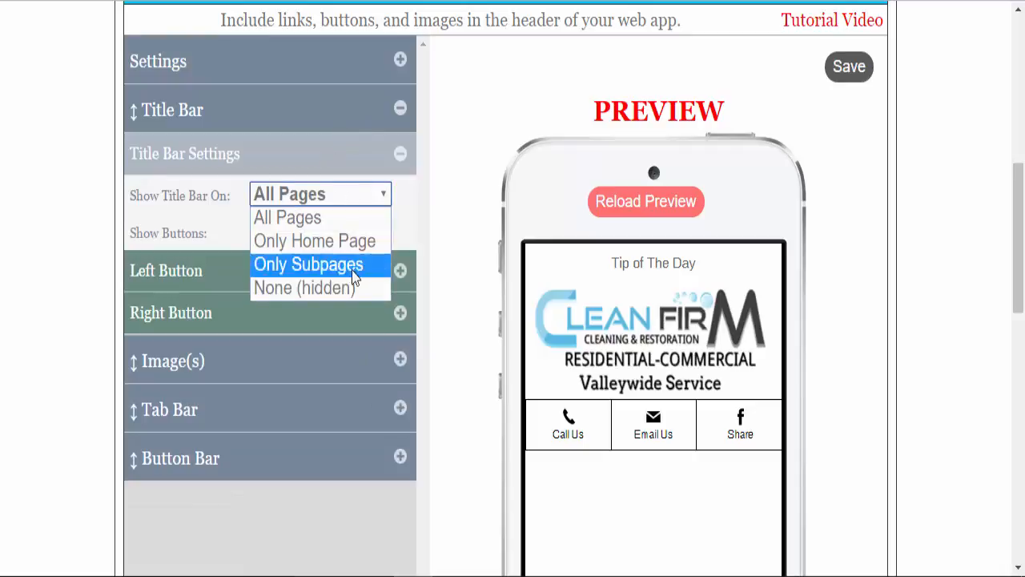
click(305, 288)
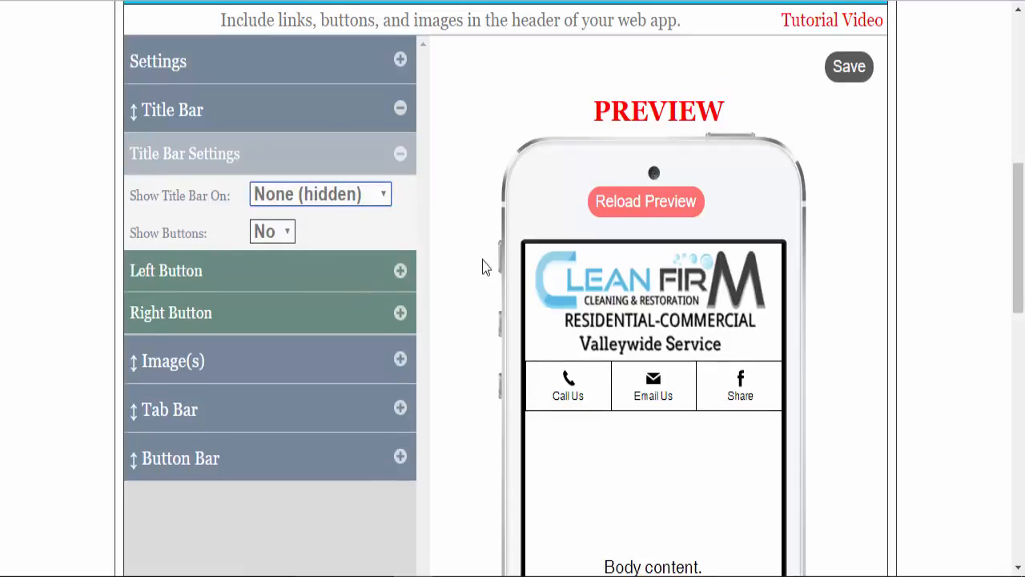
scroll(down, 3)
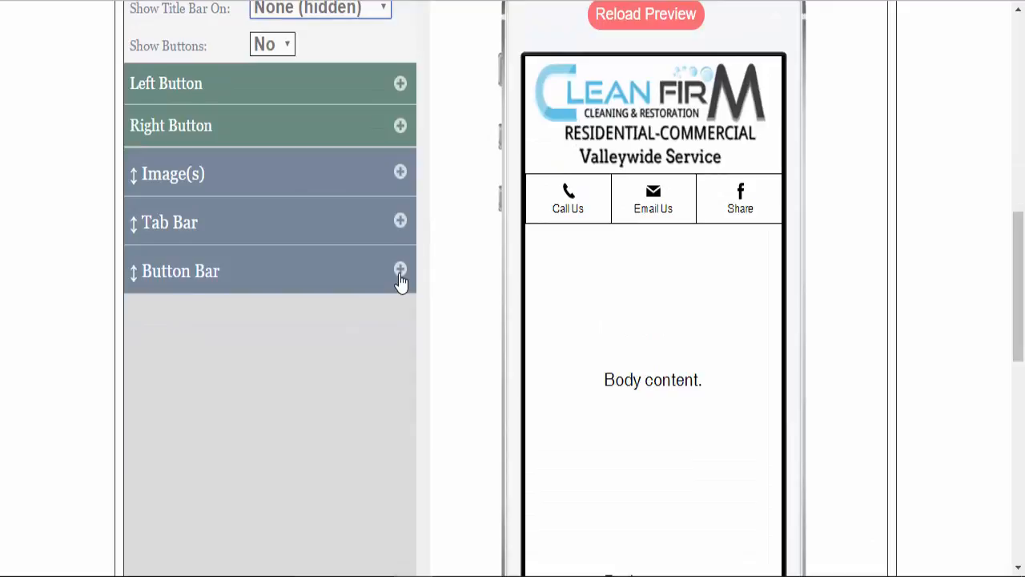
Expand the Button Bar and add a Menu button linked to the Slide Menu.
click(401, 271)
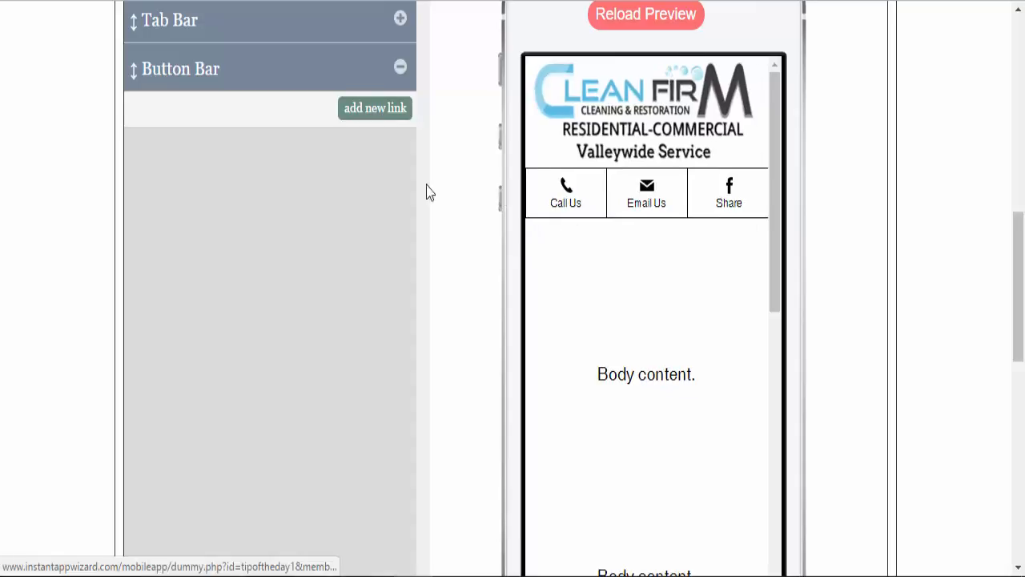
mouse_move(596, 203)
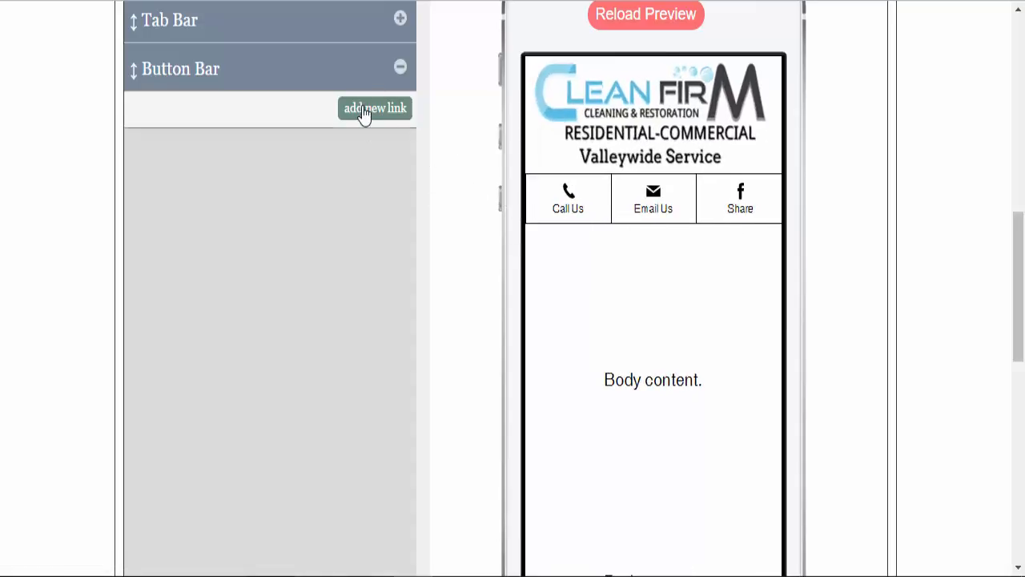
click(374, 108)
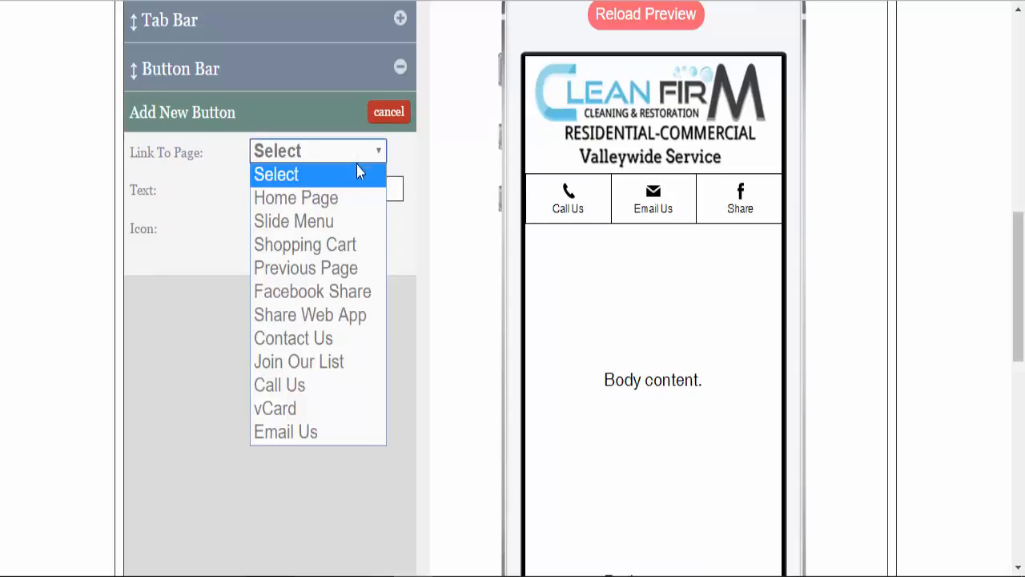
click(294, 222)
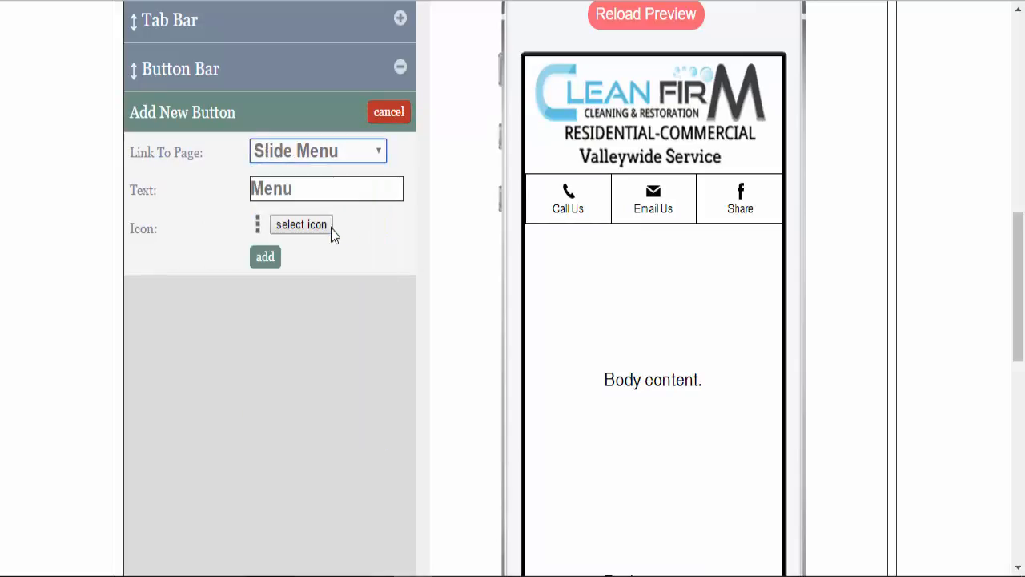
click(265, 257)
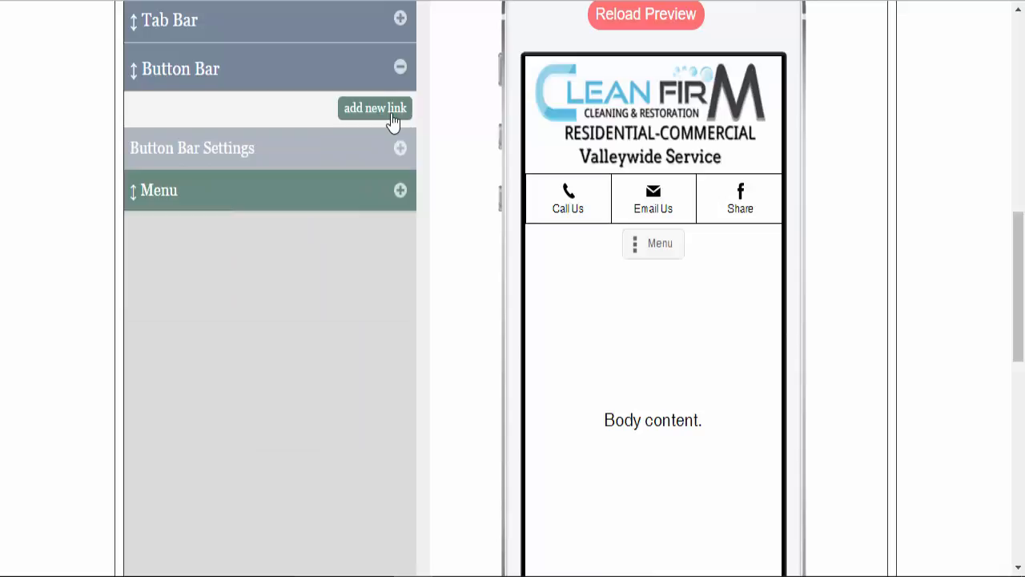
Add Facebook Share and Shopping Cart buttons, then start removing the Menu button.
click(374, 108)
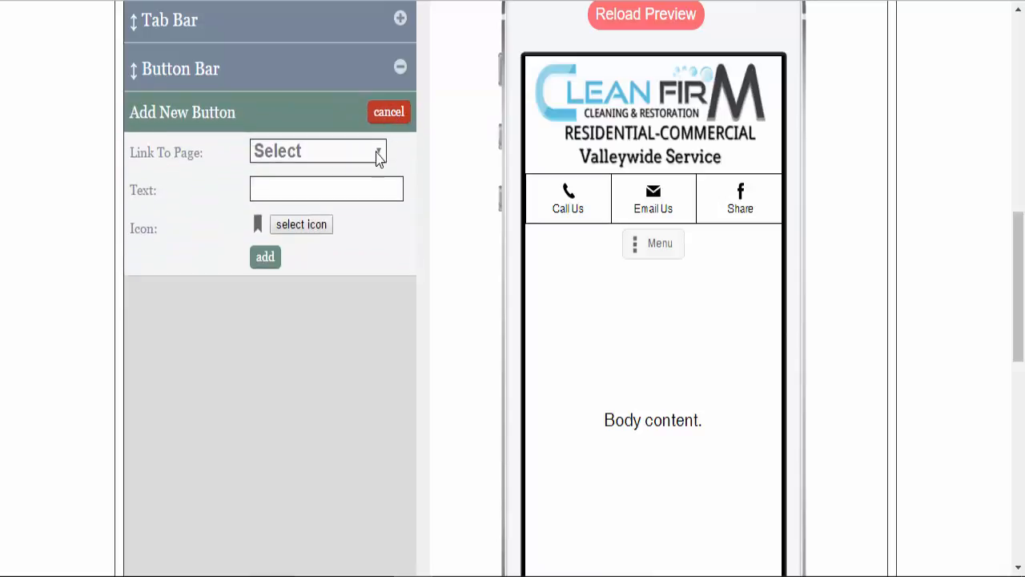
click(318, 151)
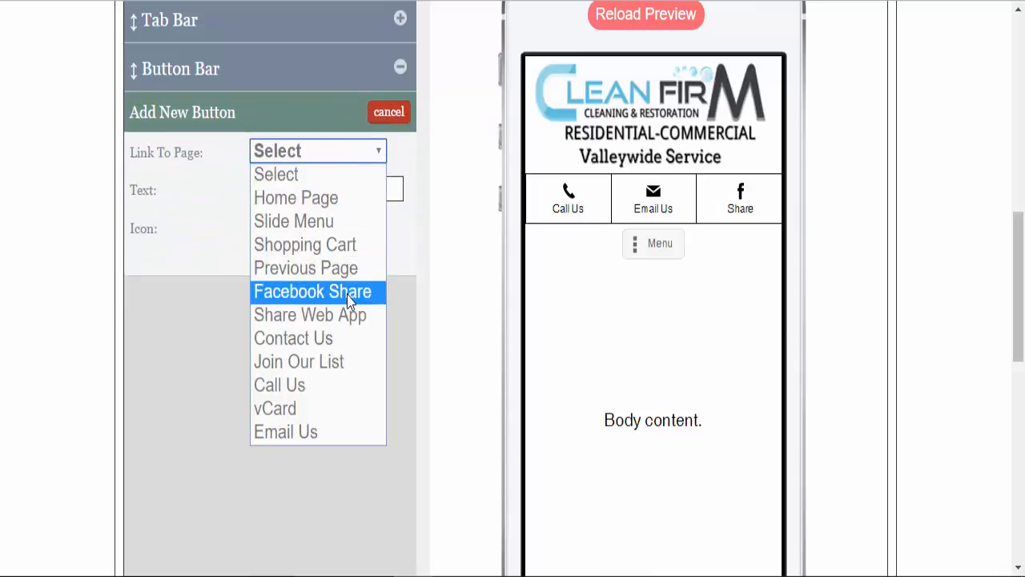
click(313, 291)
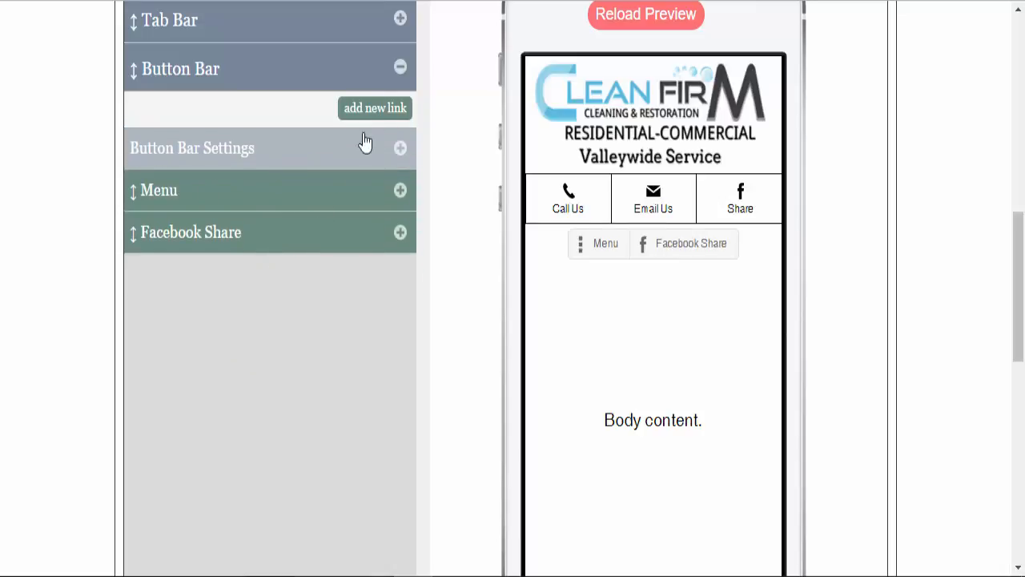
click(374, 108)
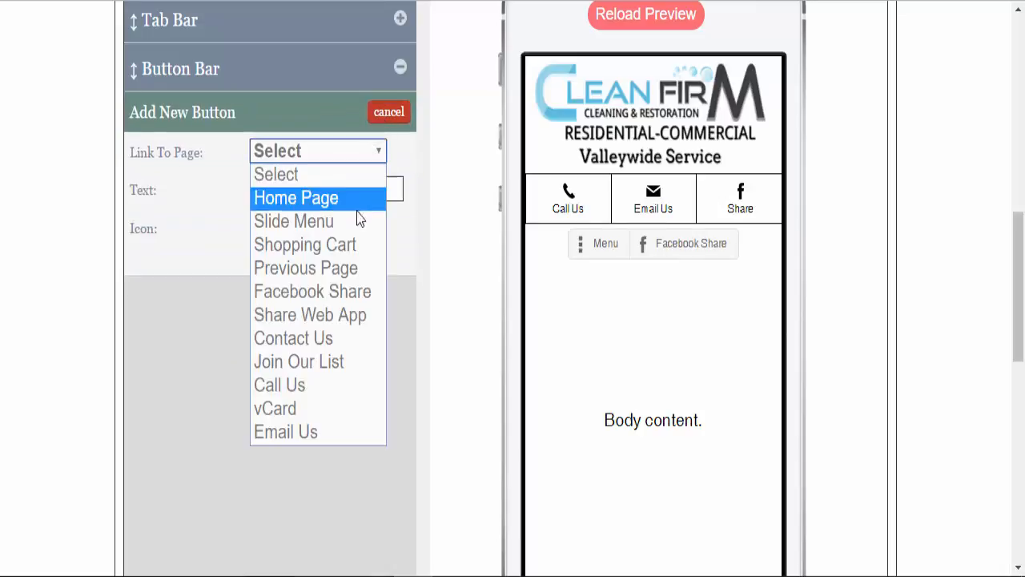
click(305, 244)
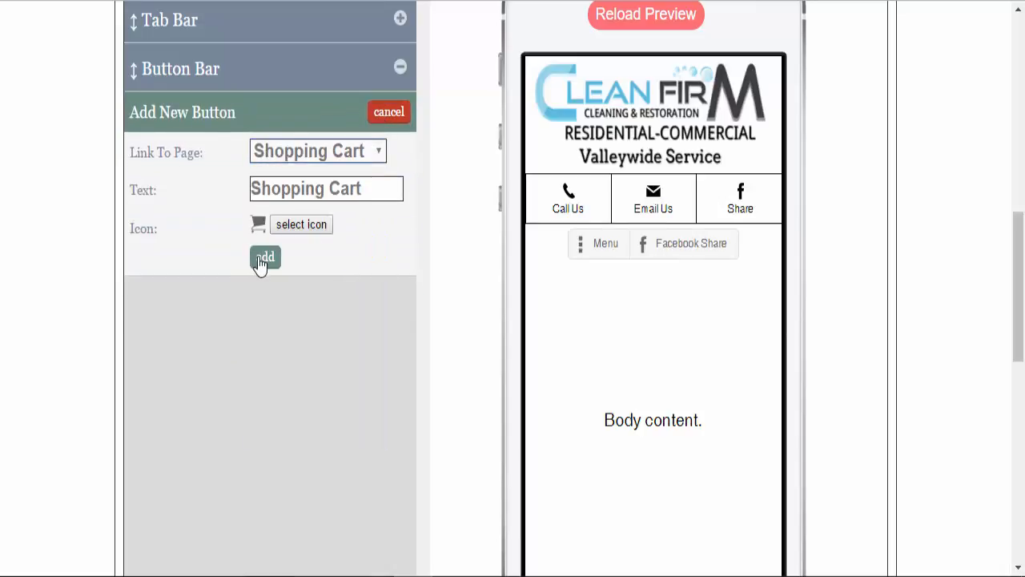
click(265, 256)
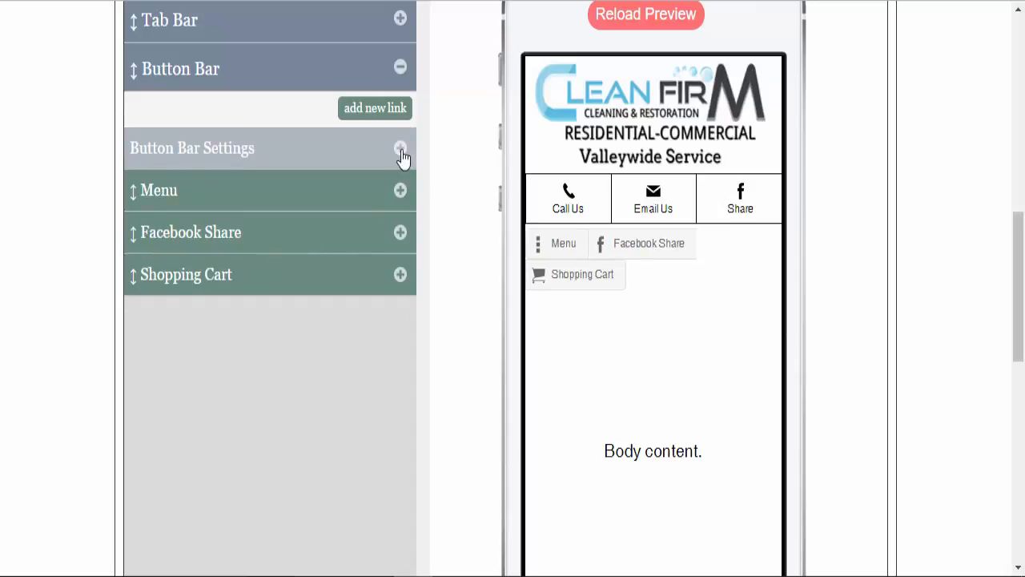
click(401, 148)
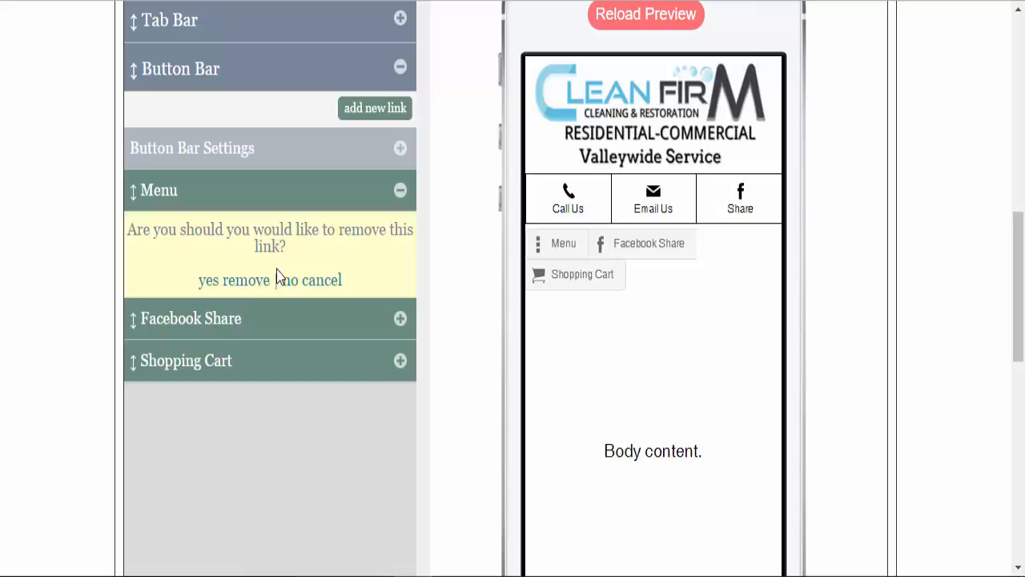
Remove the Menu, Facebook Share and Shopping Cart buttons from the button bar.
click(233, 279)
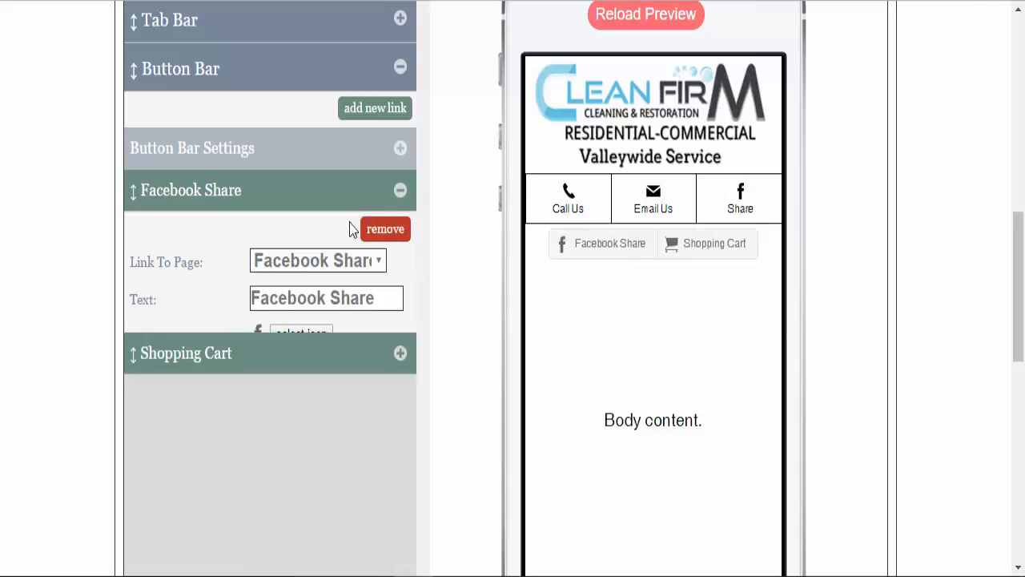
click(386, 228)
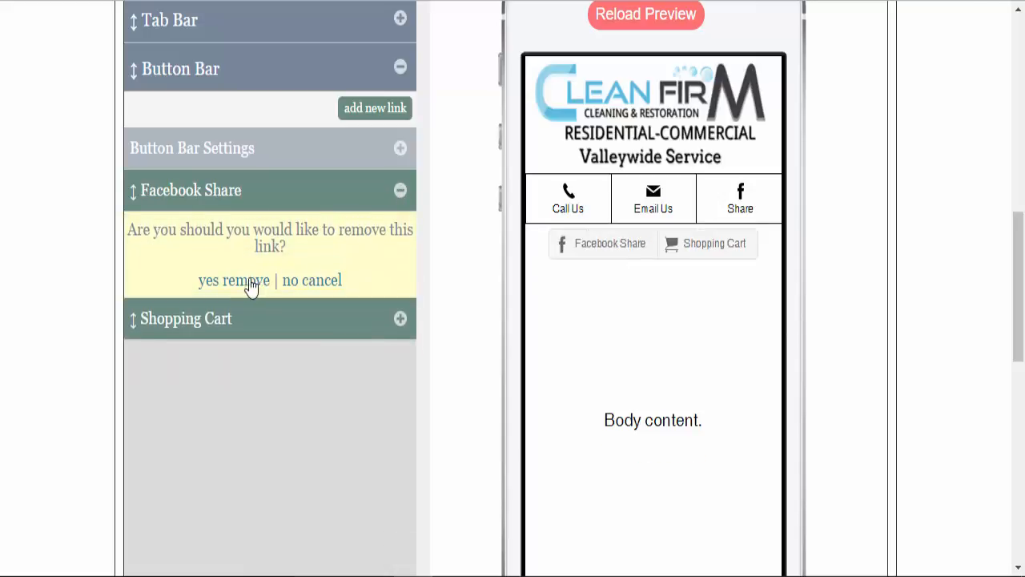
click(233, 279)
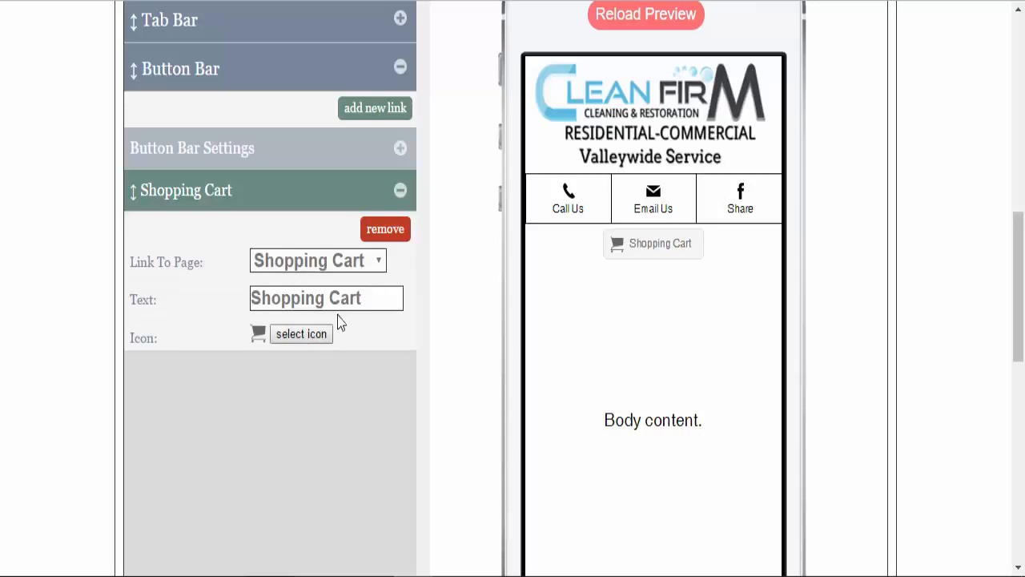
click(385, 228)
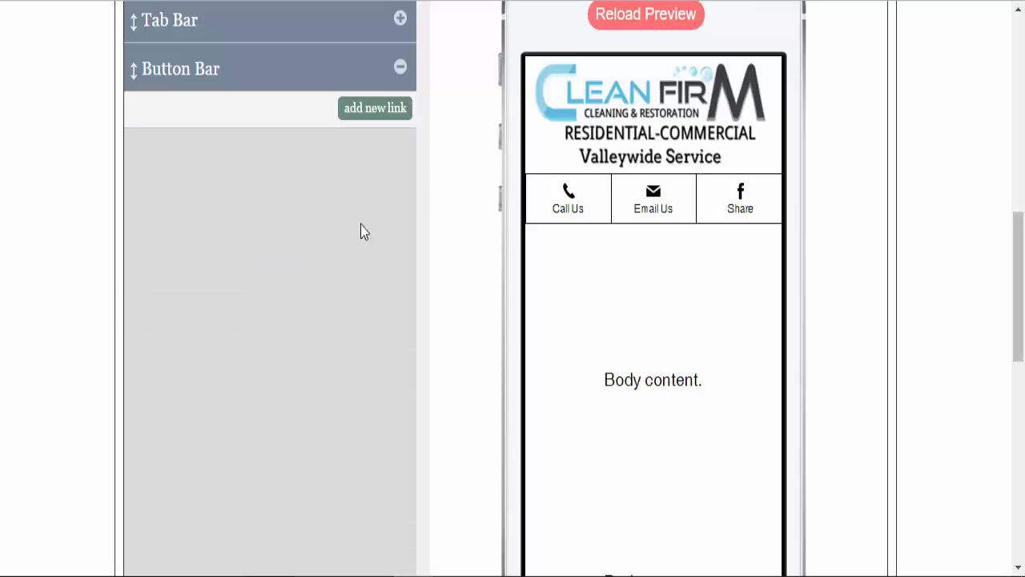
scroll(up, 3)
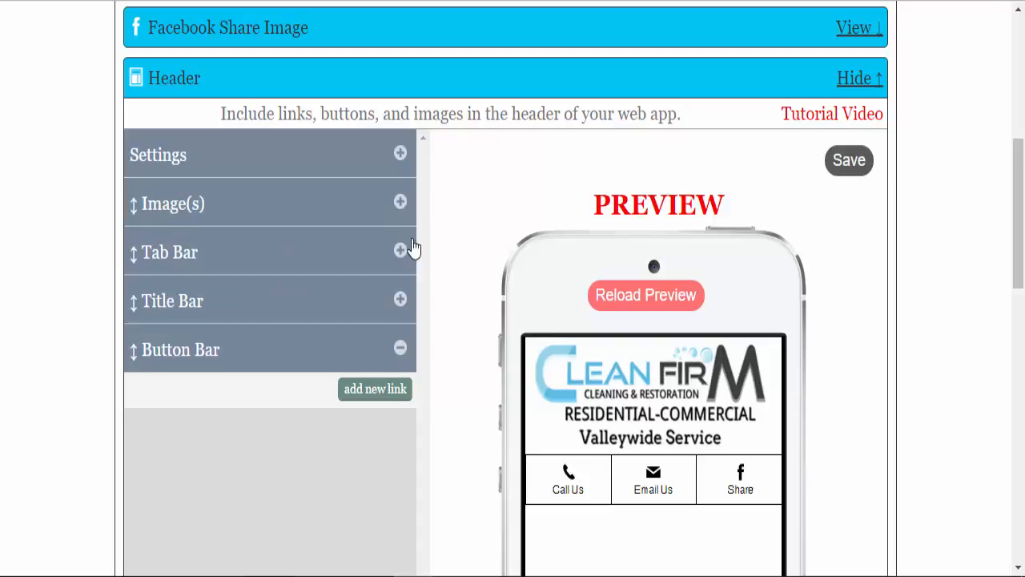
Scroll the header panel to review the Image(s) section with the Clean Firm logo.
scroll(down, 3)
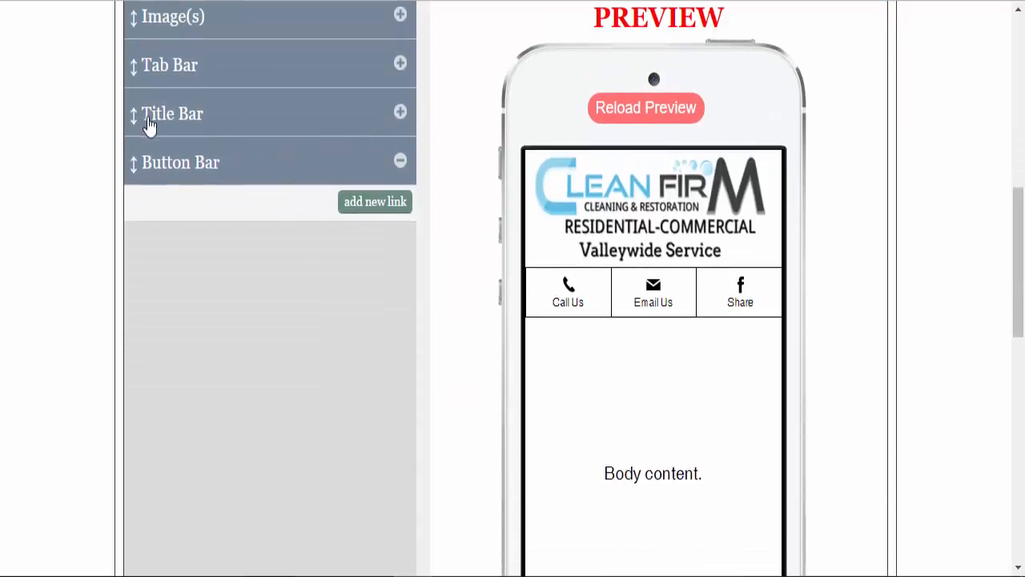
mouse_move(190, 124)
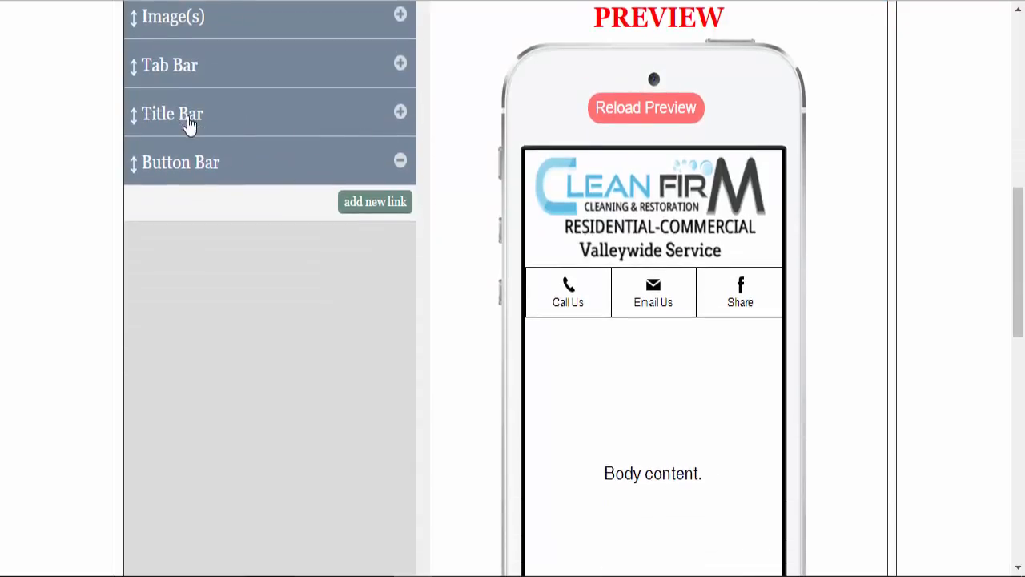
scroll(up, 3)
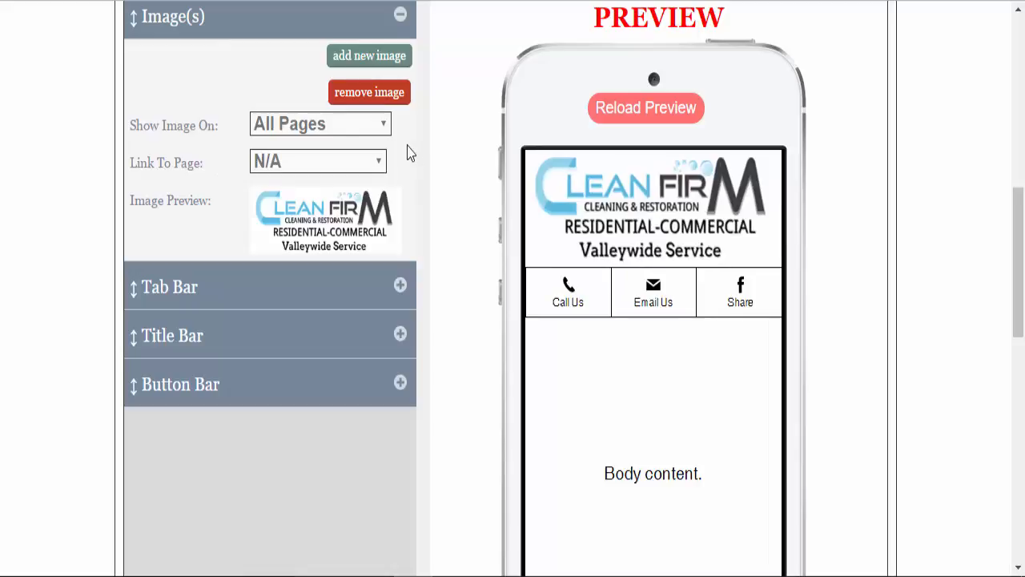
mouse_move(465, 77)
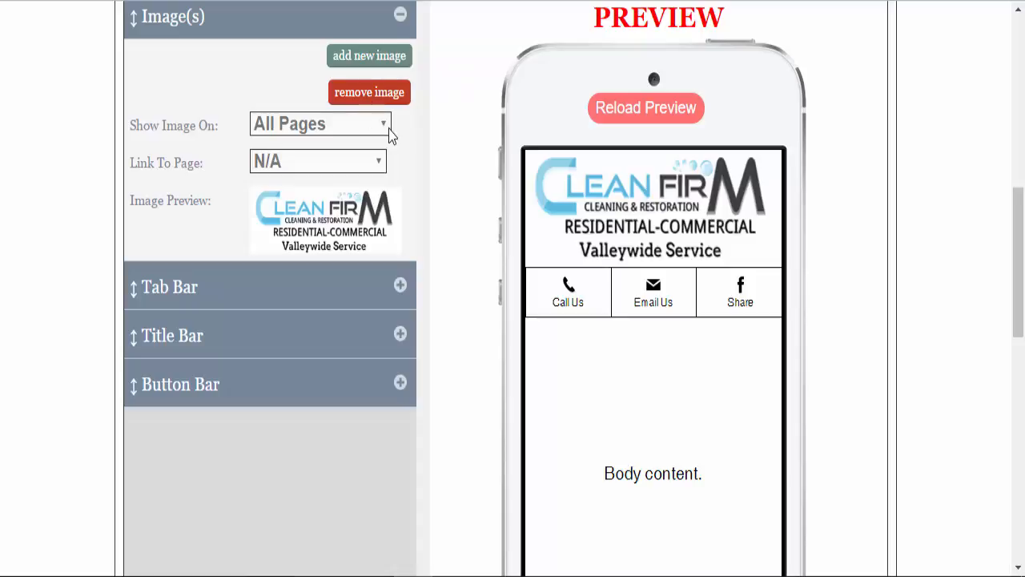
click(318, 124)
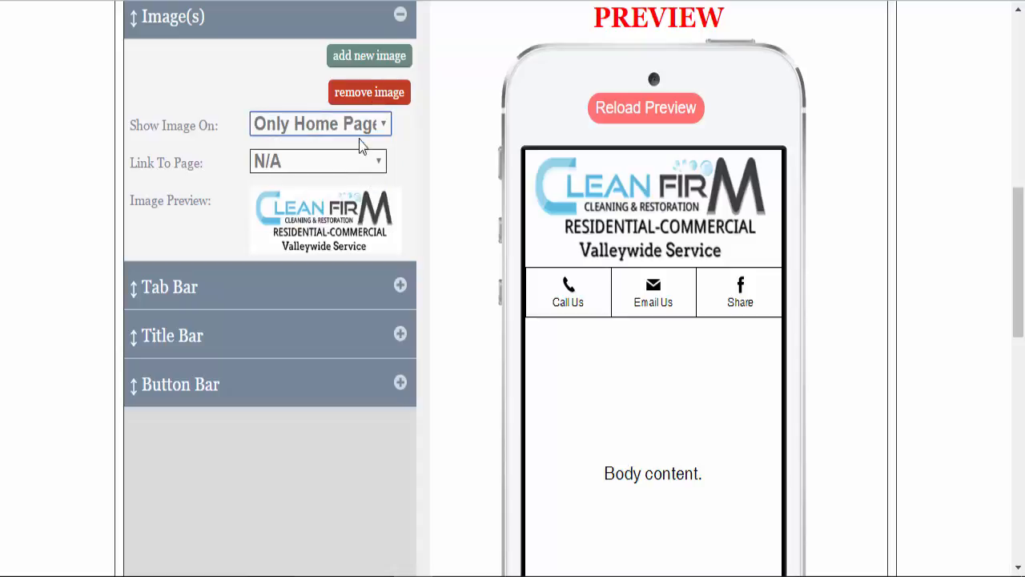
click(319, 124)
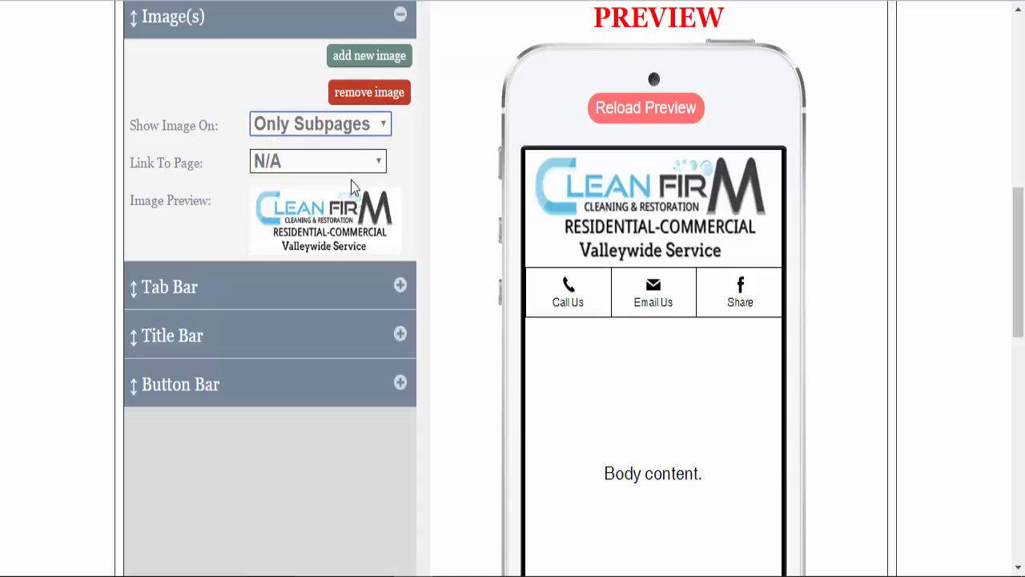
click(319, 123)
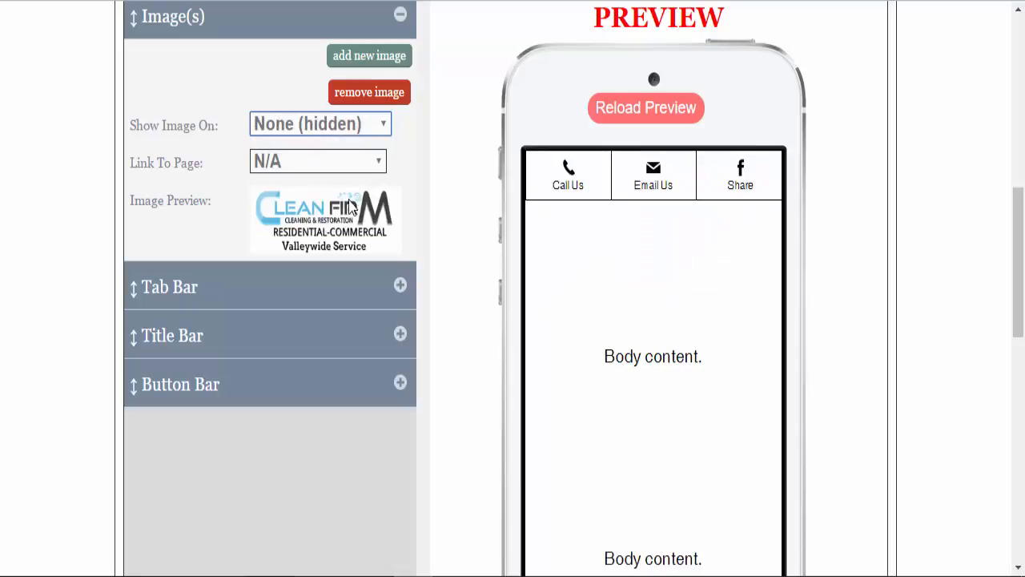
click(319, 123)
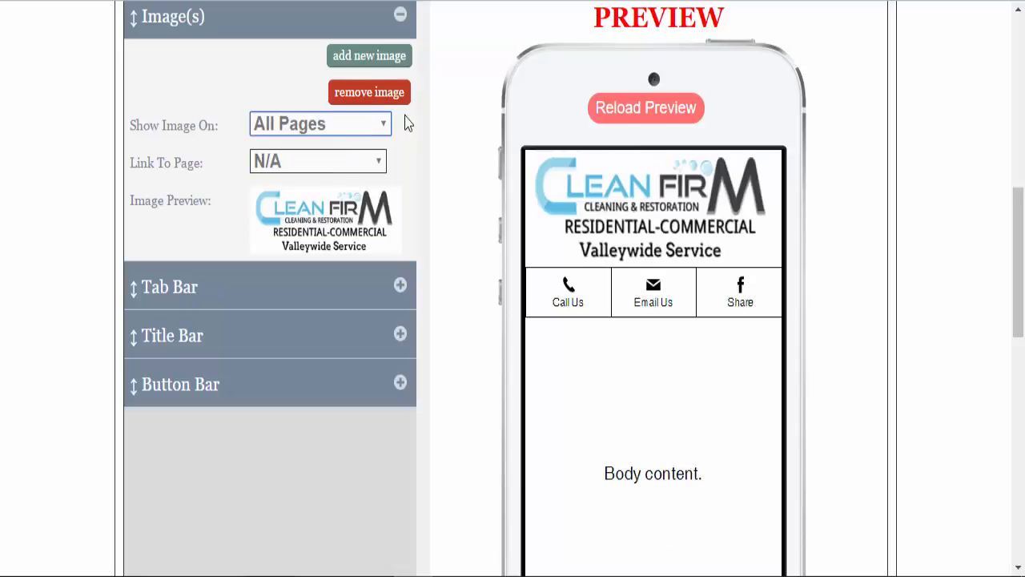
click(317, 161)
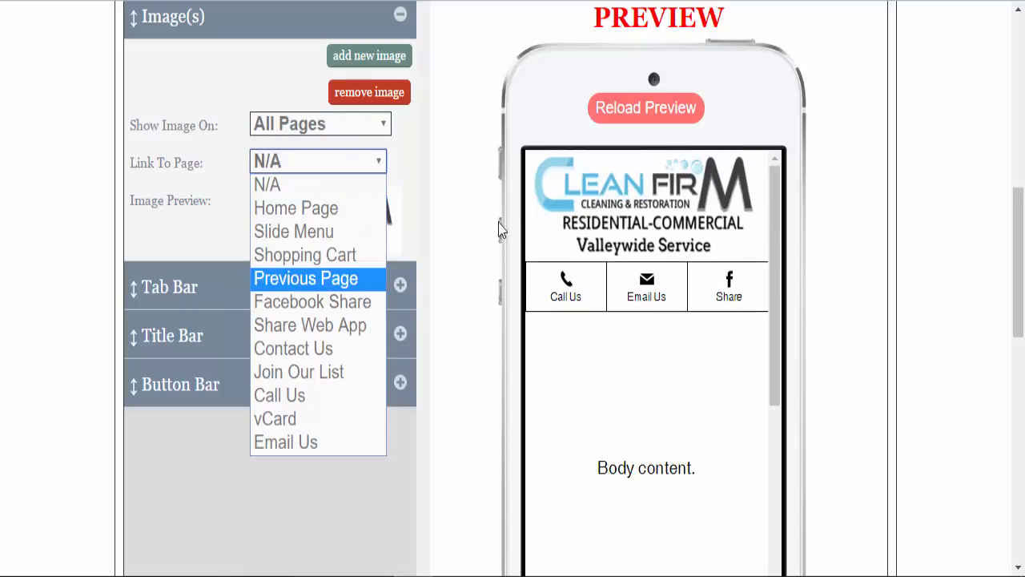
click(278, 395)
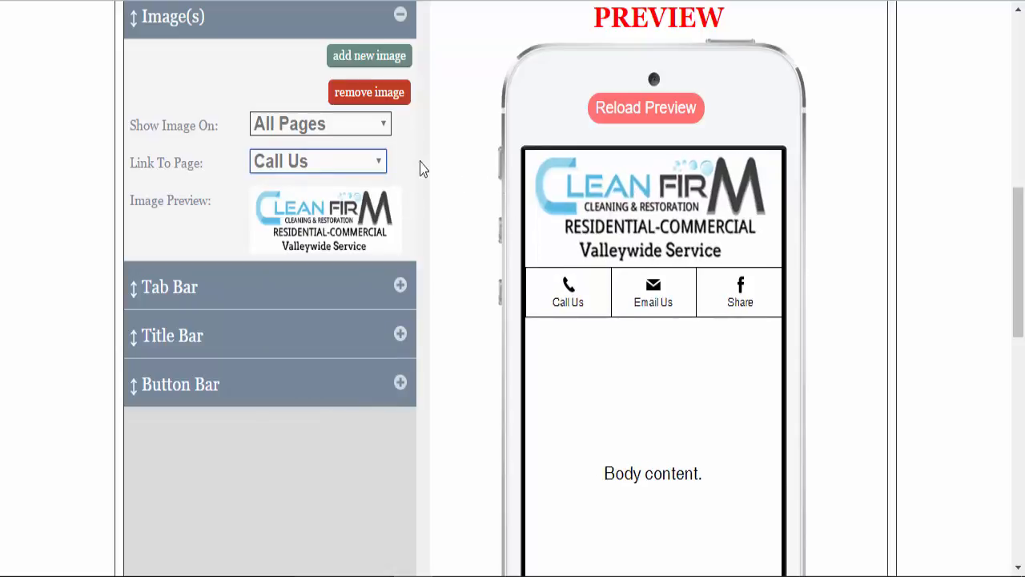
click(318, 161)
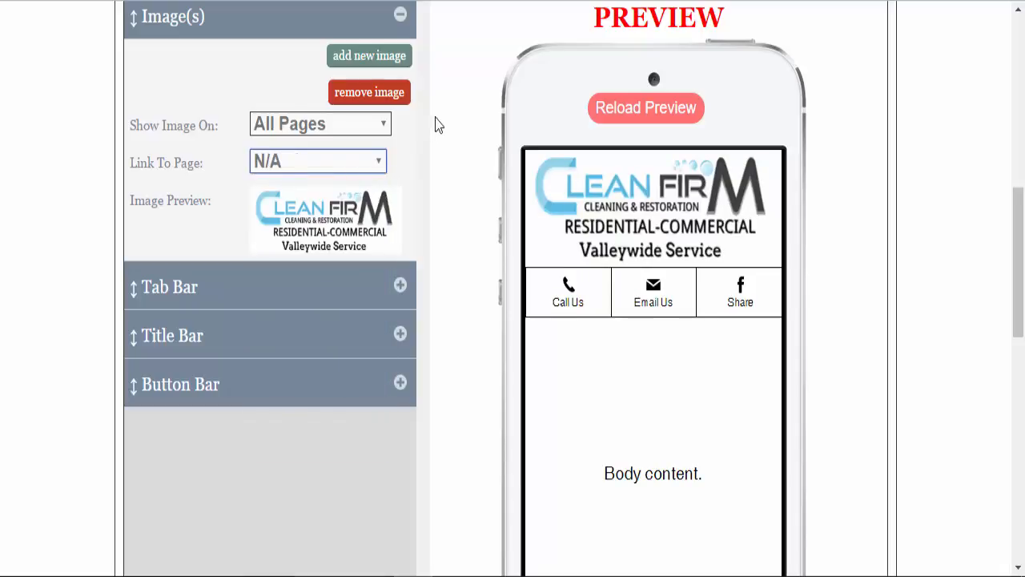
scroll(up, 3)
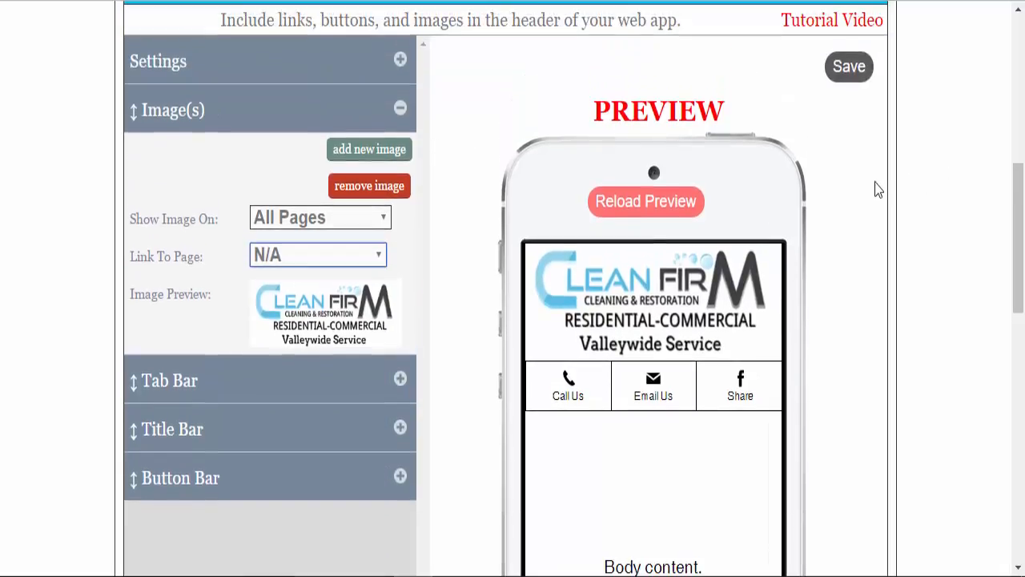
scroll(down, 3)
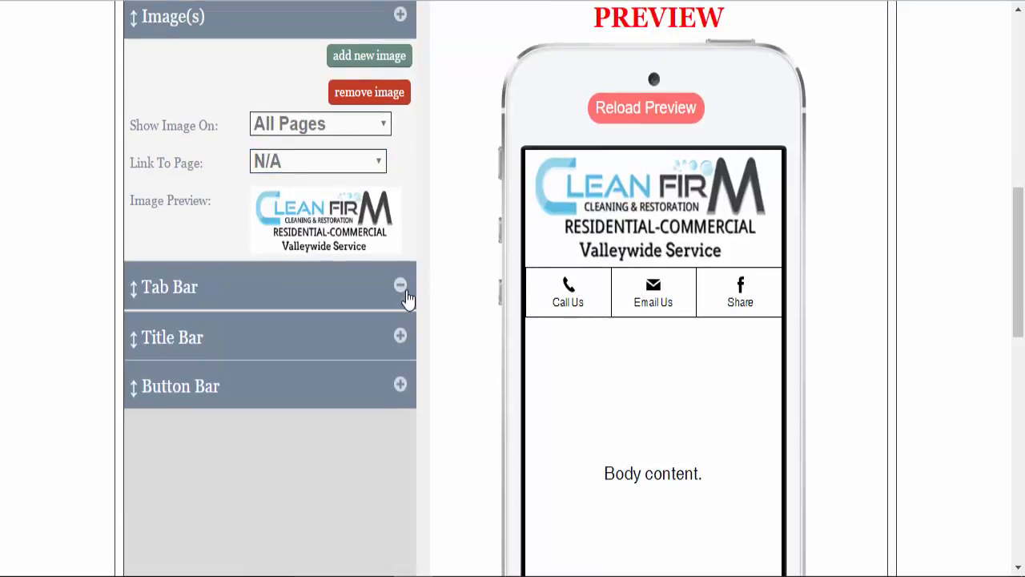
In Tab Bar Settings, try text-only and icon-only types, keeping the bar on all pages.
click(401, 287)
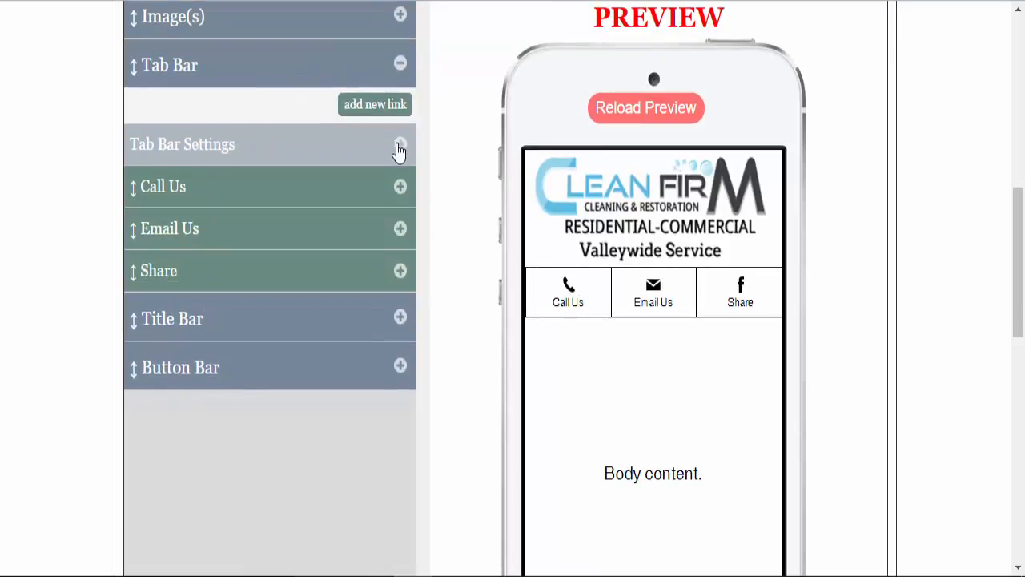
click(400, 145)
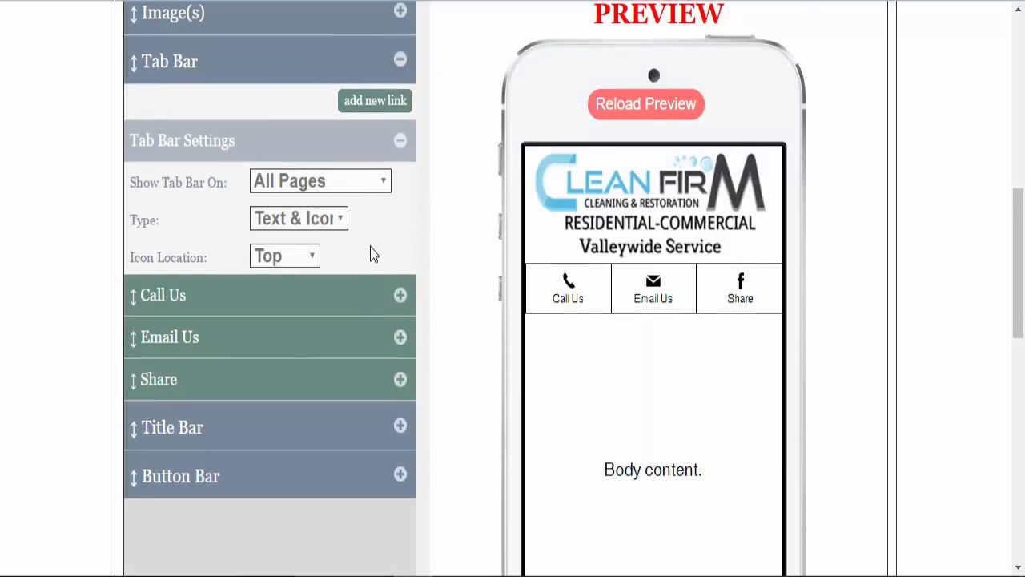
click(298, 218)
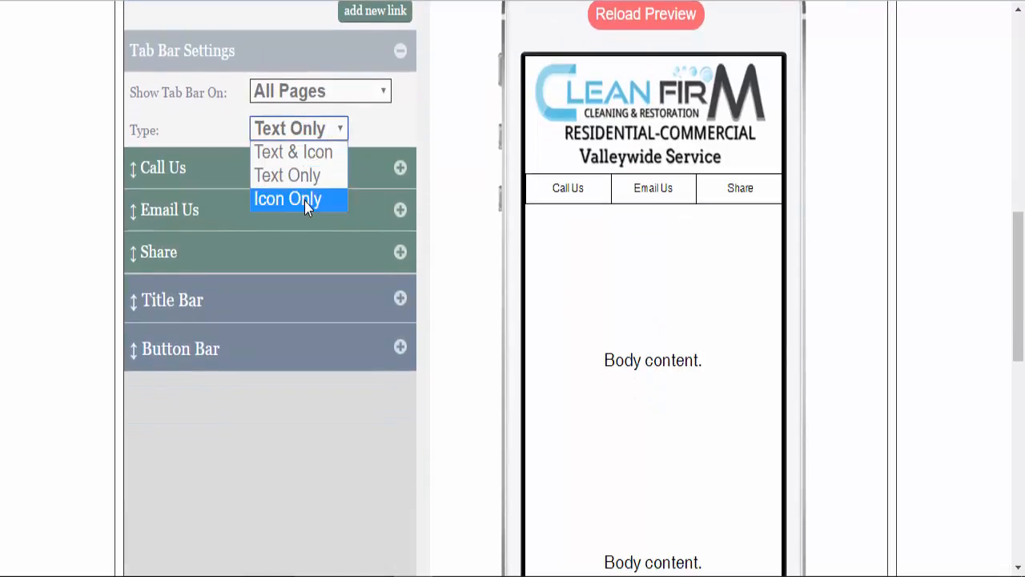
click(286, 199)
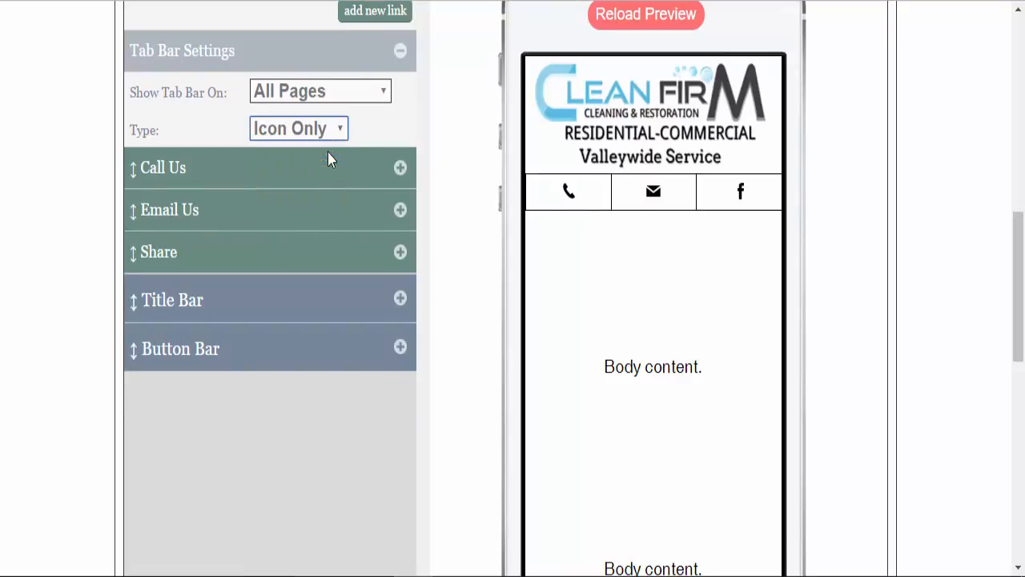
click(319, 90)
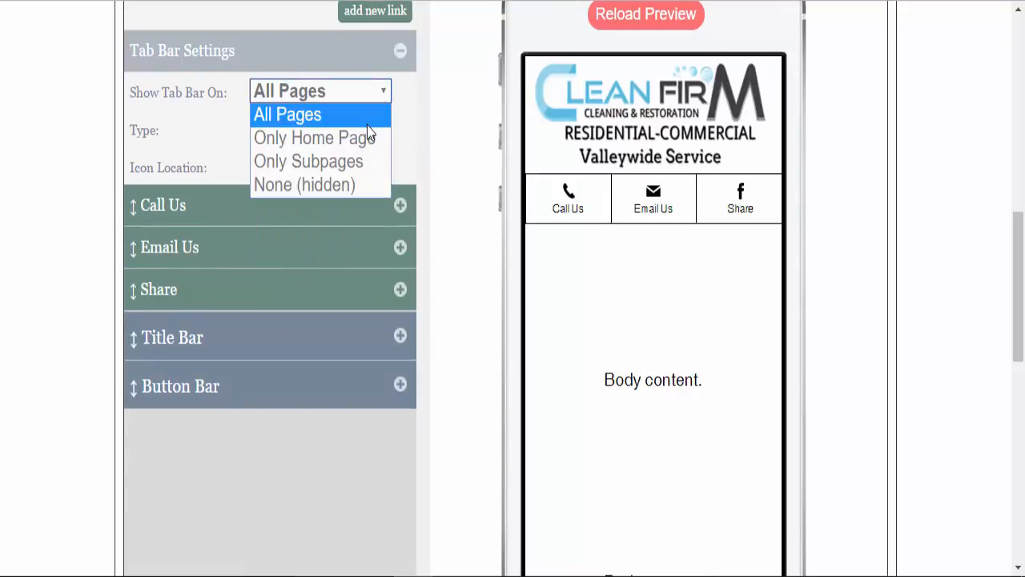
click(286, 114)
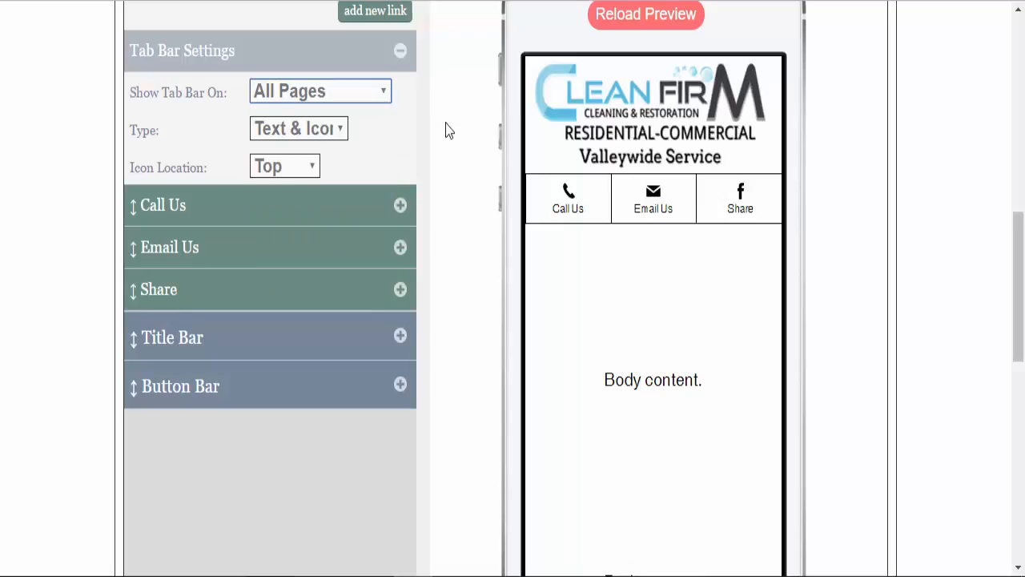
Try Left, Right and Bottom icon locations, set Top, and reload the preview.
click(284, 166)
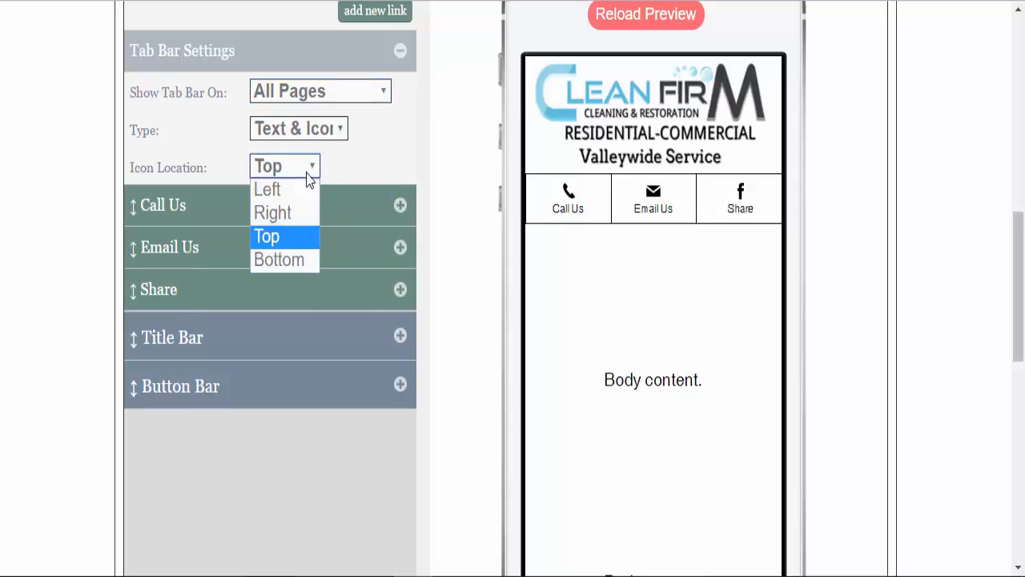
mouse_move(284, 212)
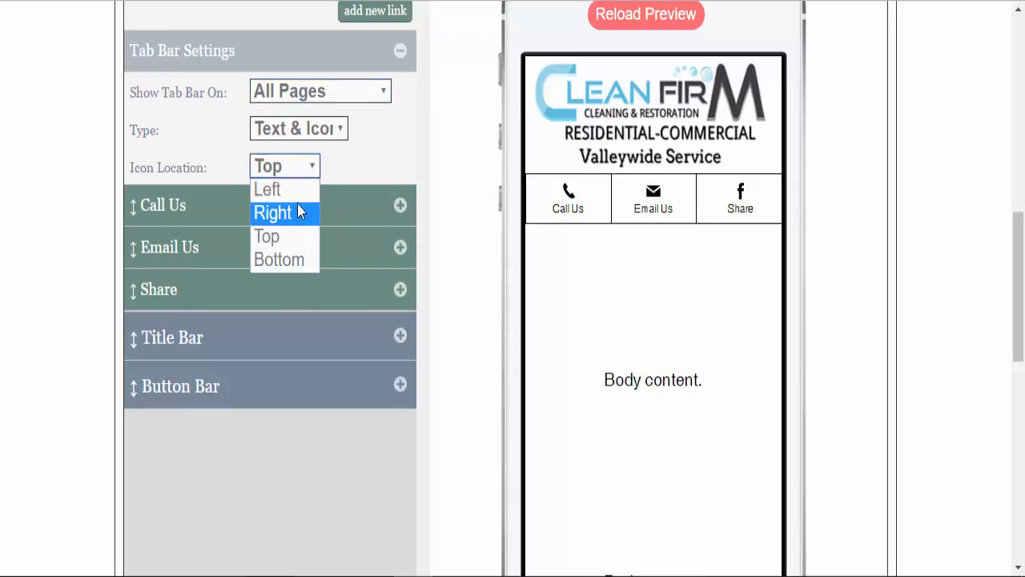
click(266, 190)
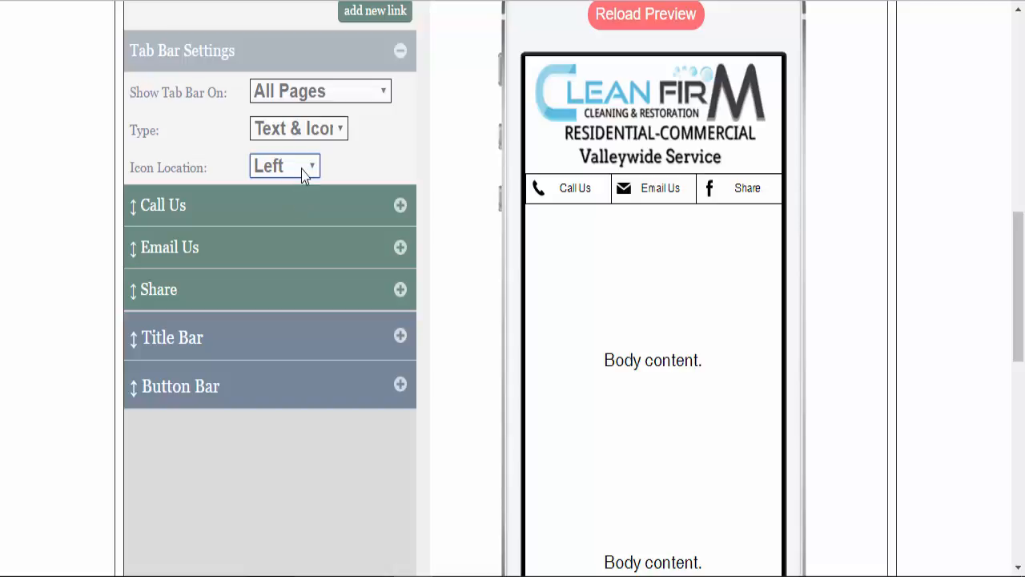
click(284, 165)
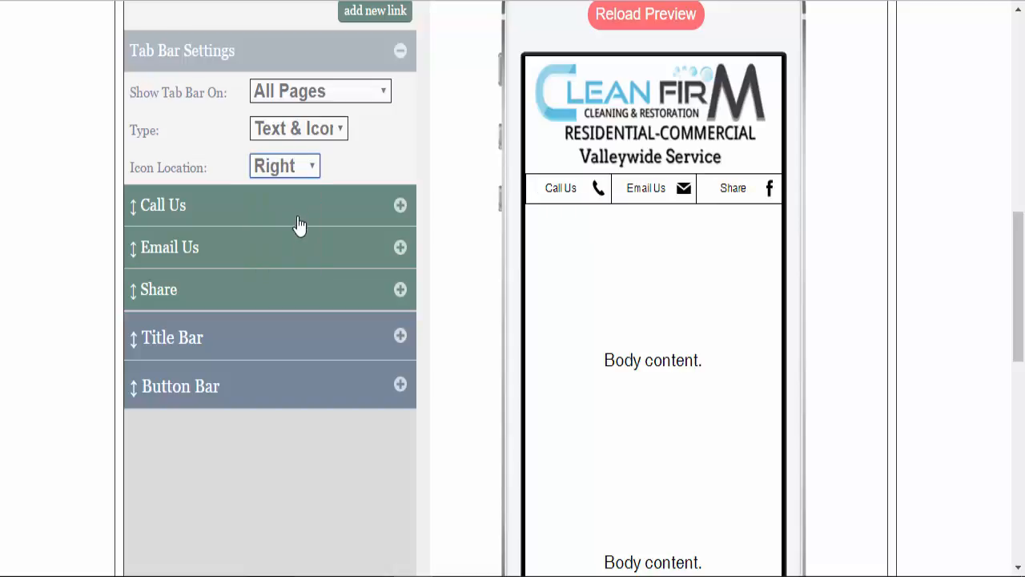
click(285, 166)
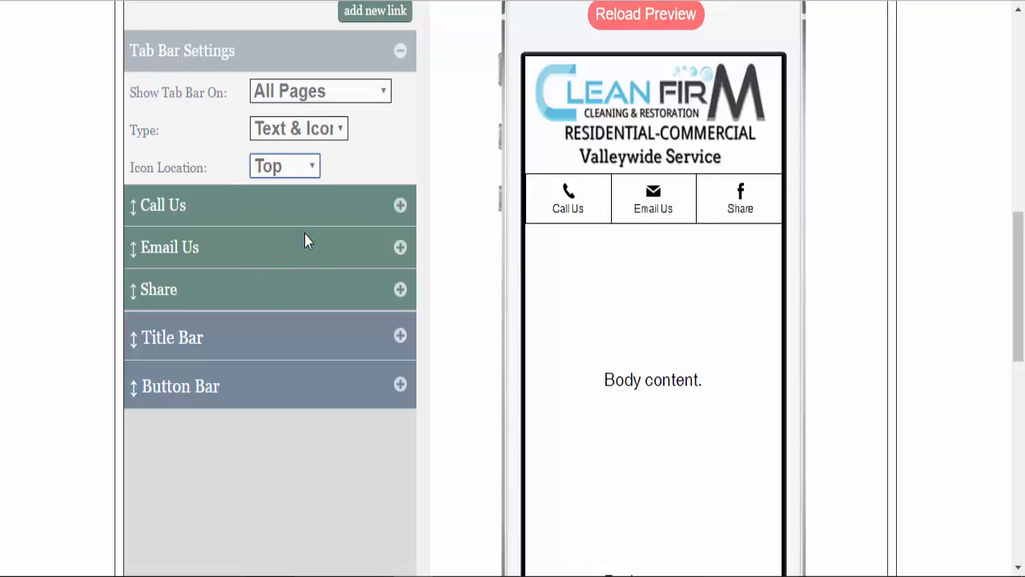
click(284, 166)
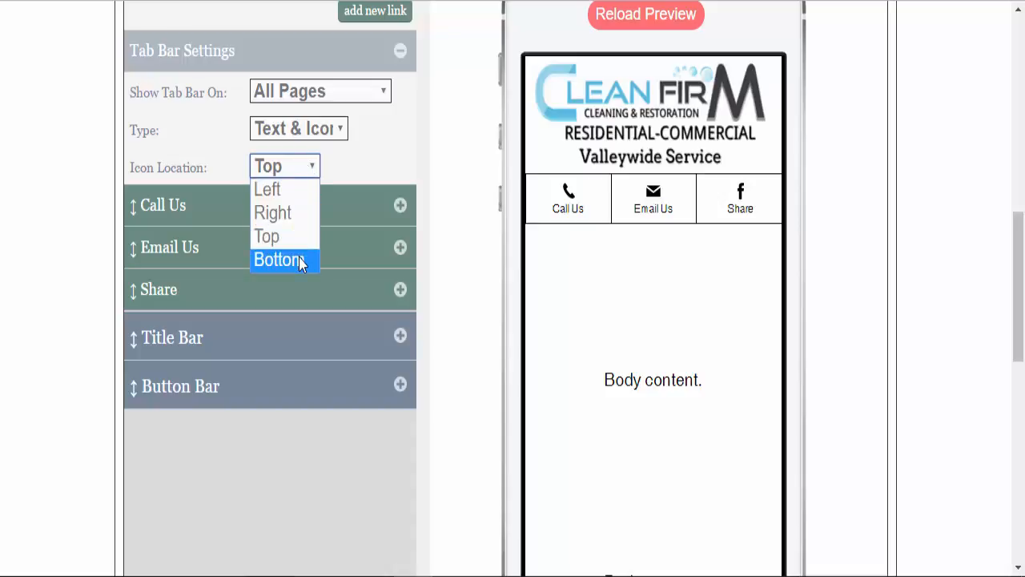
click(279, 259)
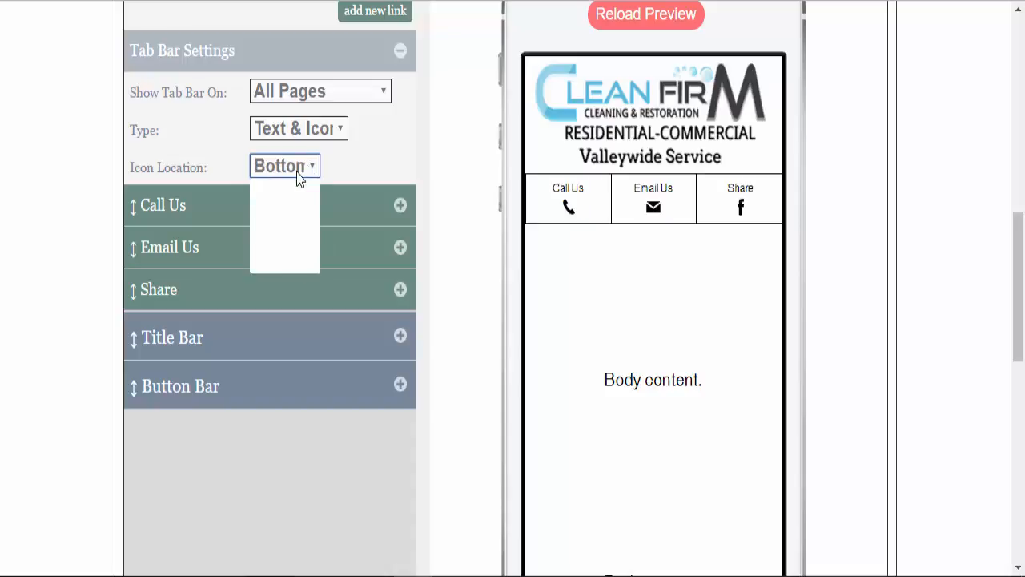
click(284, 165)
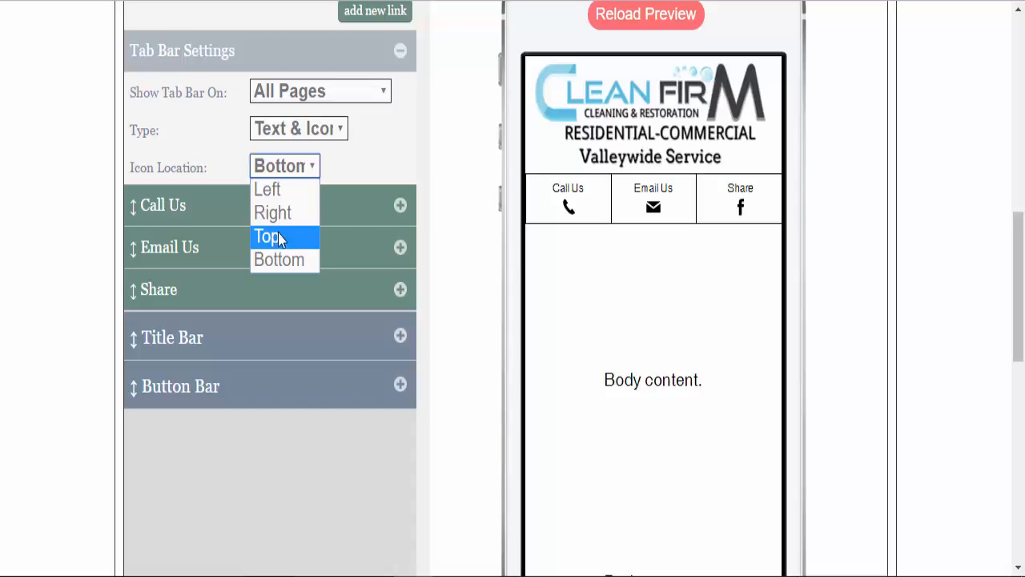
click(268, 236)
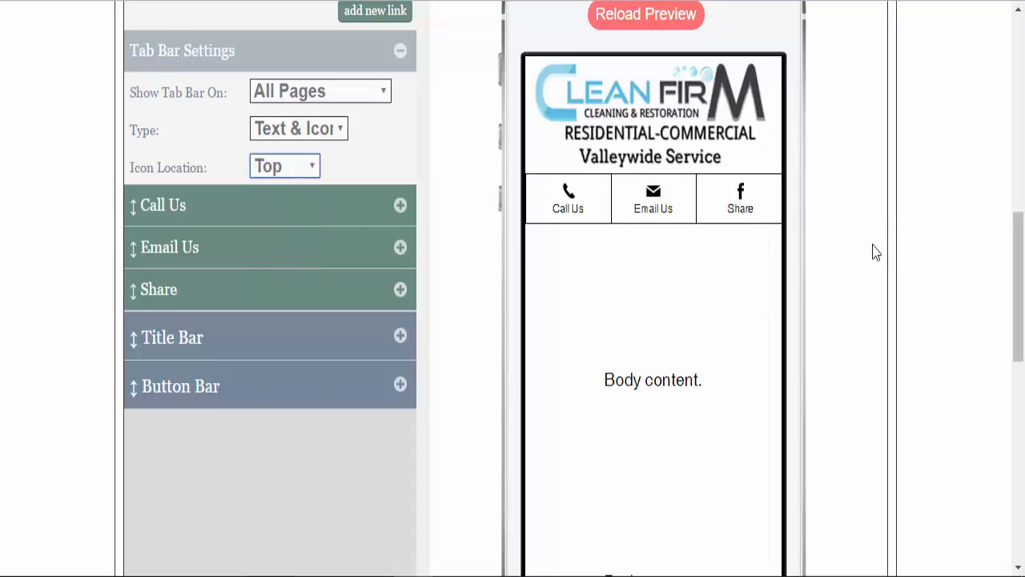
scroll(up, 3)
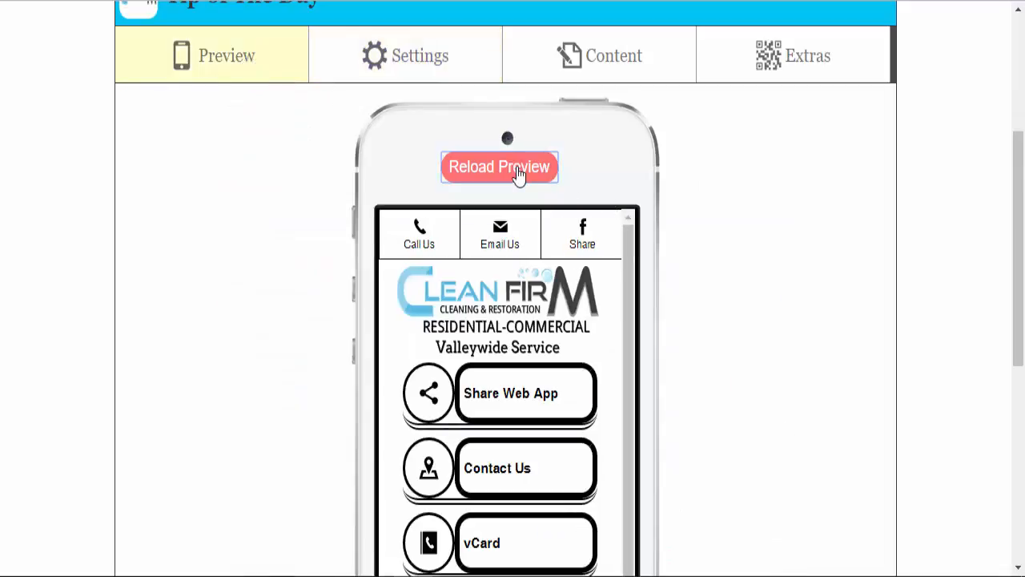
click(499, 167)
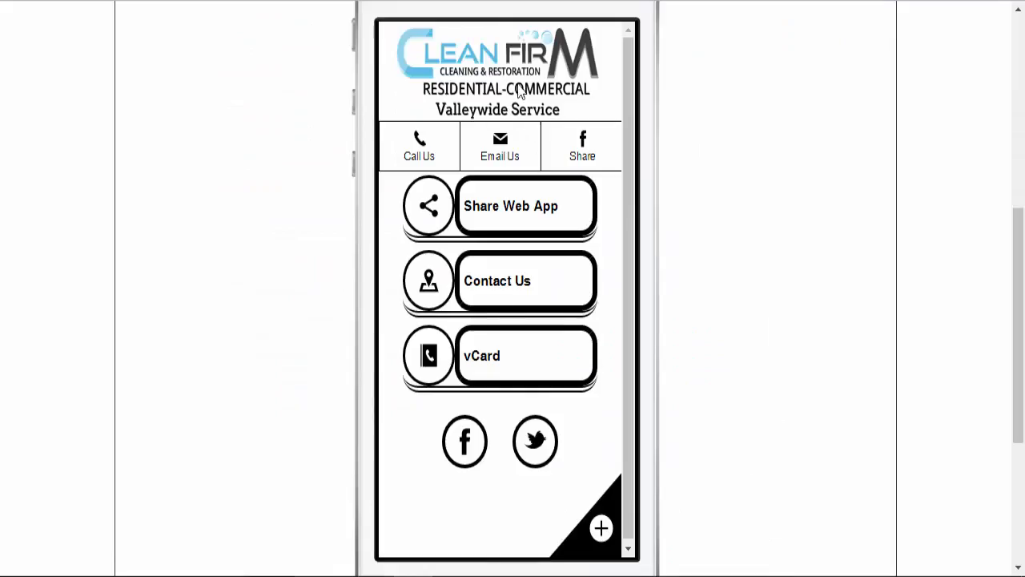